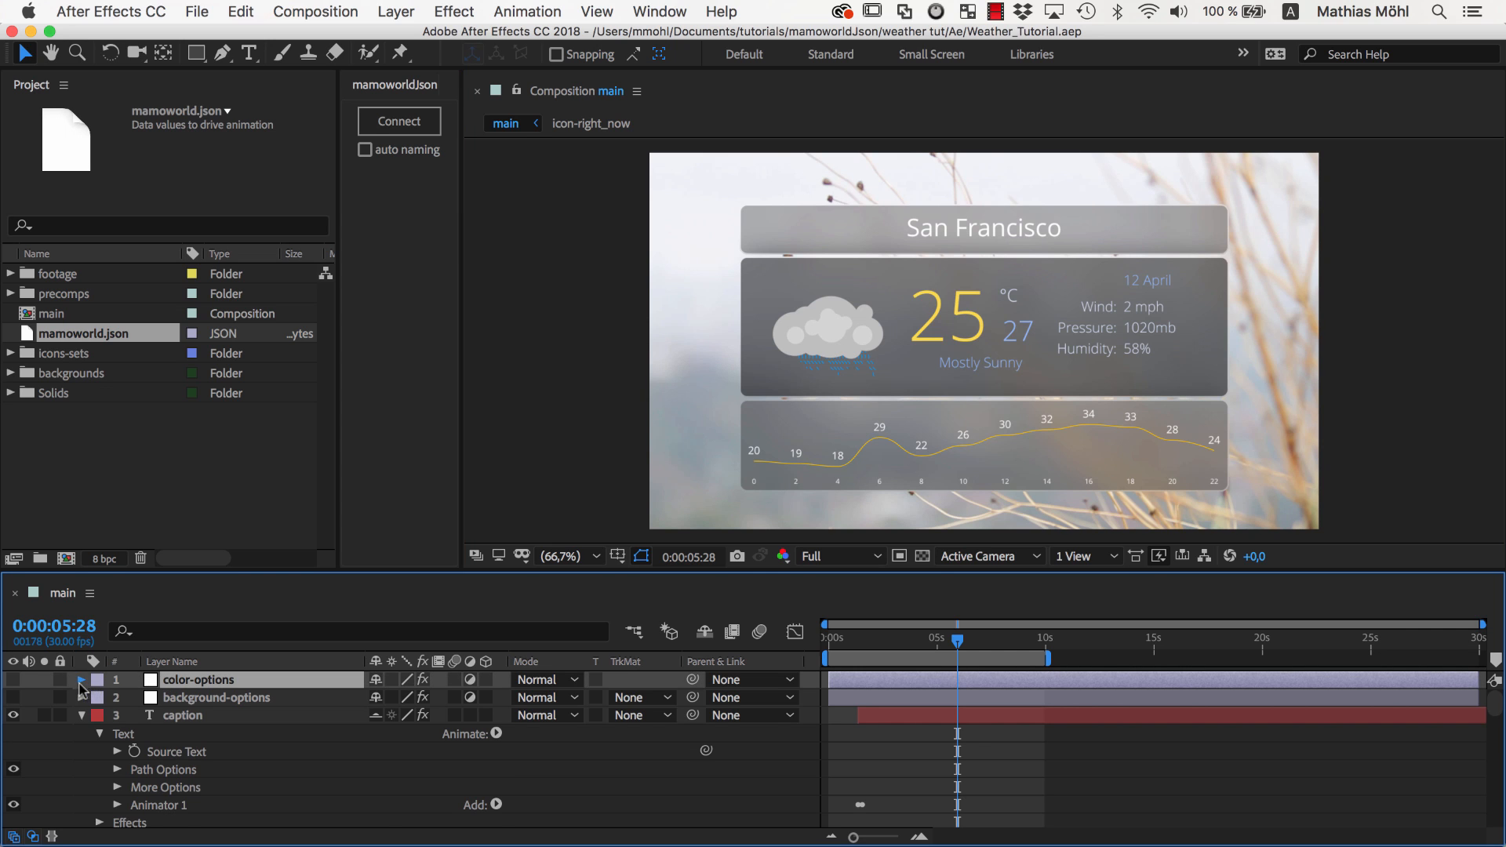
- Expand the color-options layer's effects and the location effect to show its Color
left_click(80, 682)
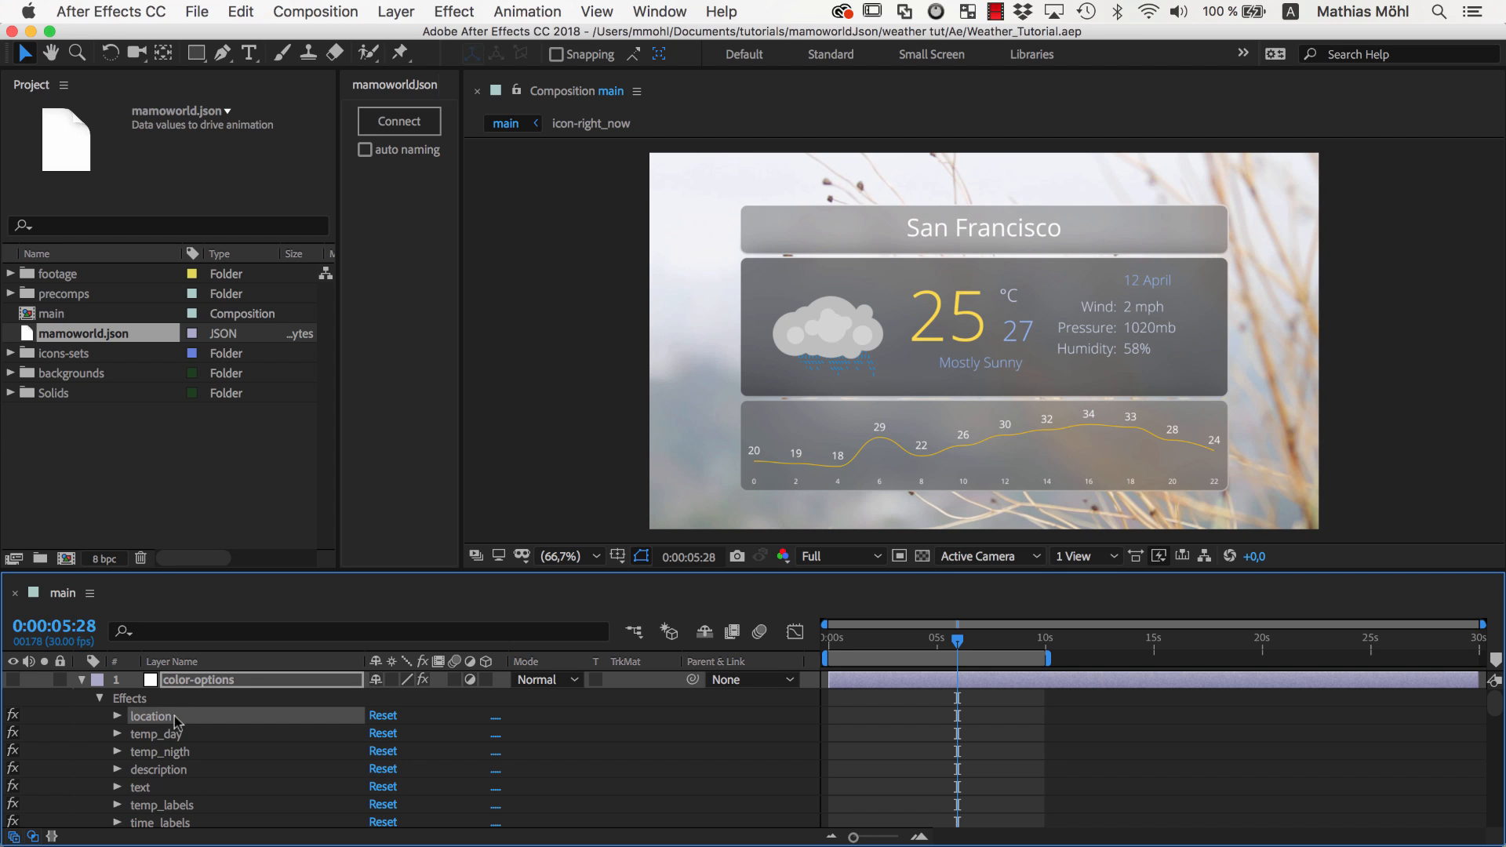
left_click(118, 717)
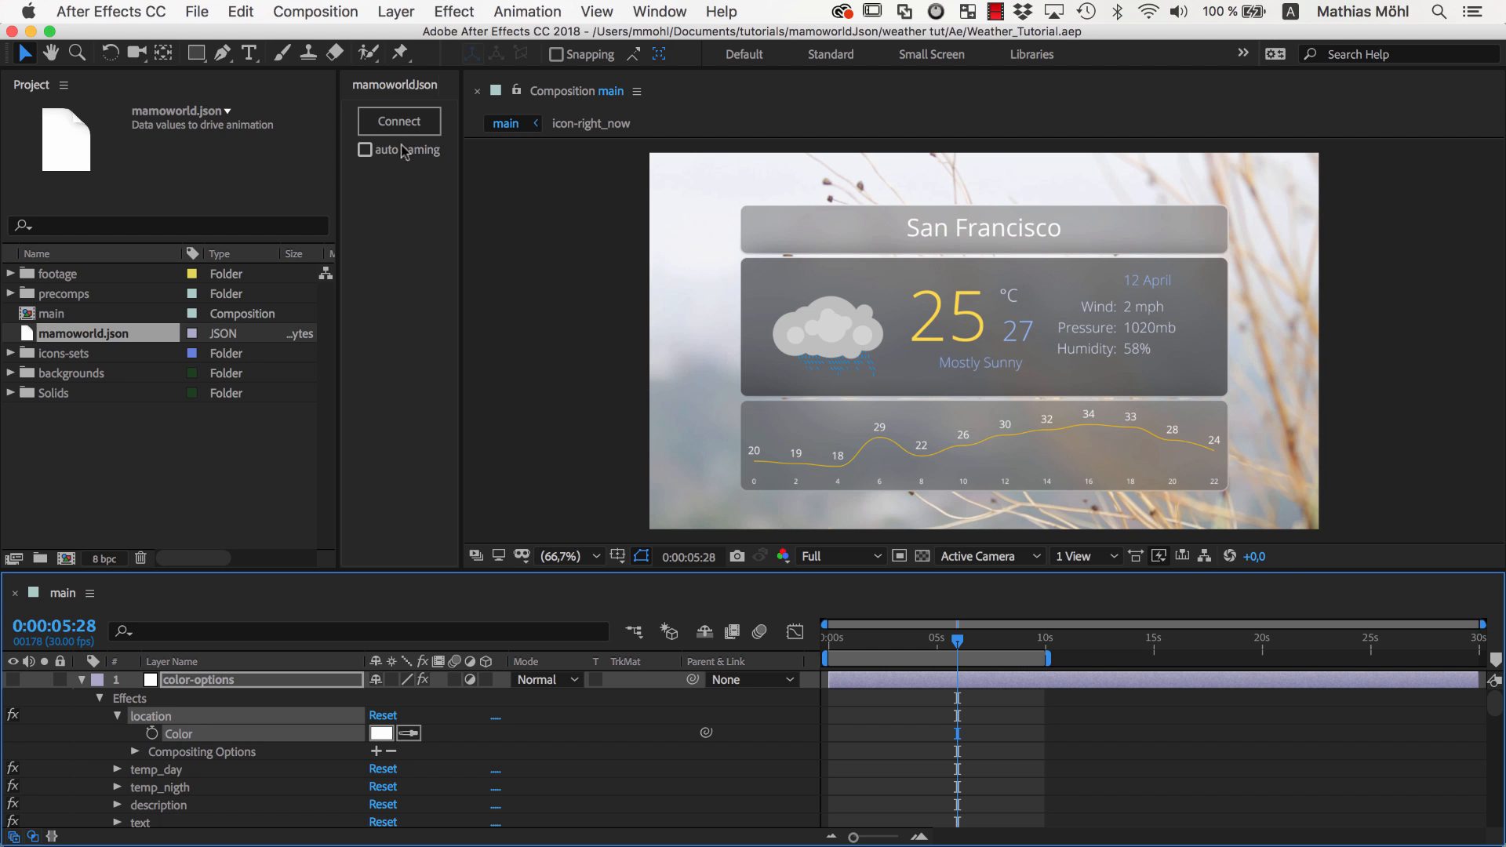
- Connect the location effect's Color to the JSON path color.location, replacing the default mySection.mySubsection.myName
left_click(397, 121)
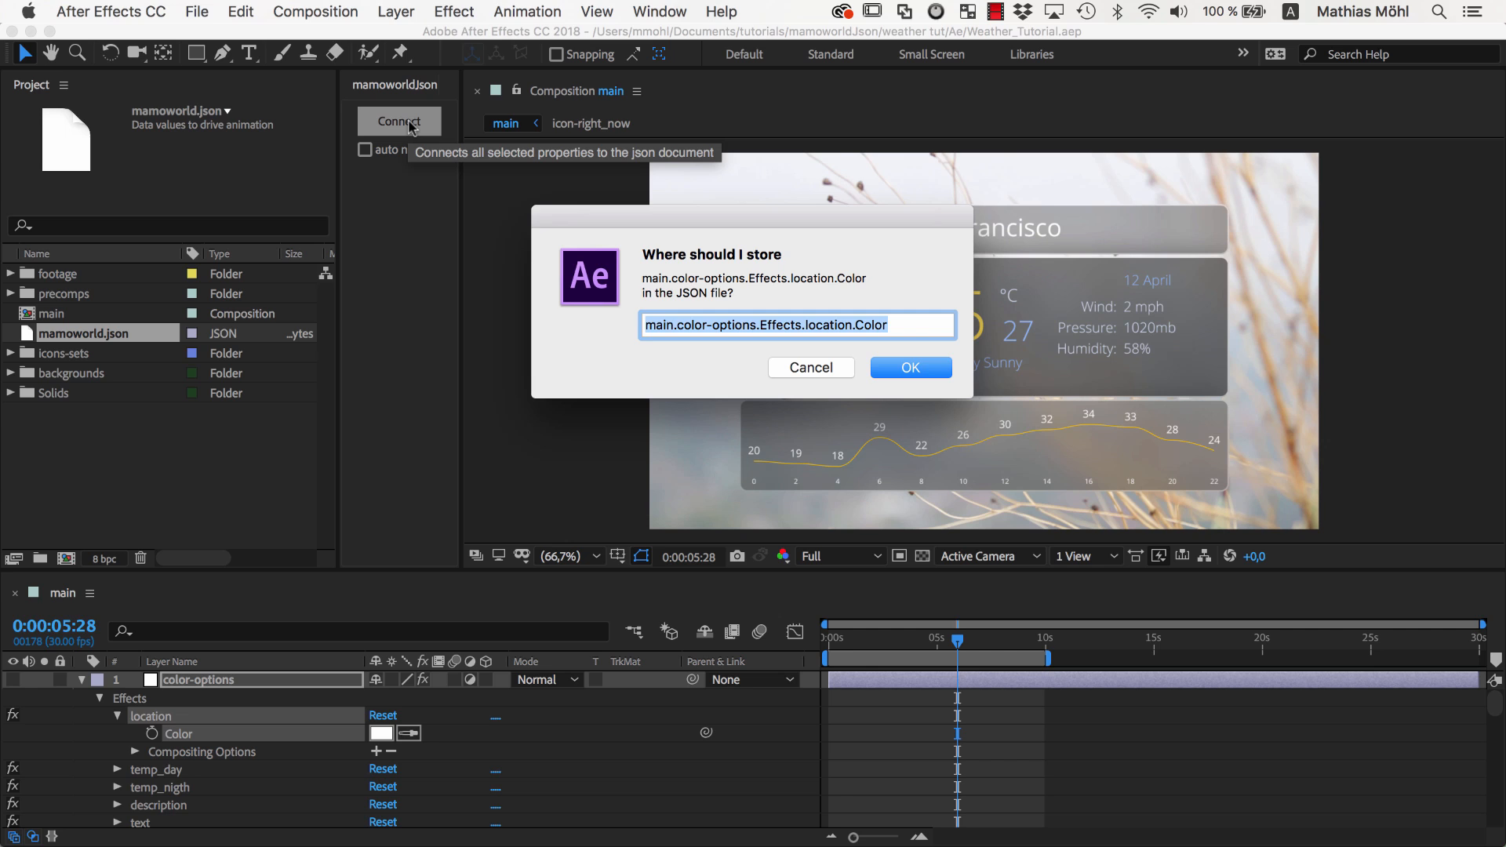
mouse_move(626, 337)
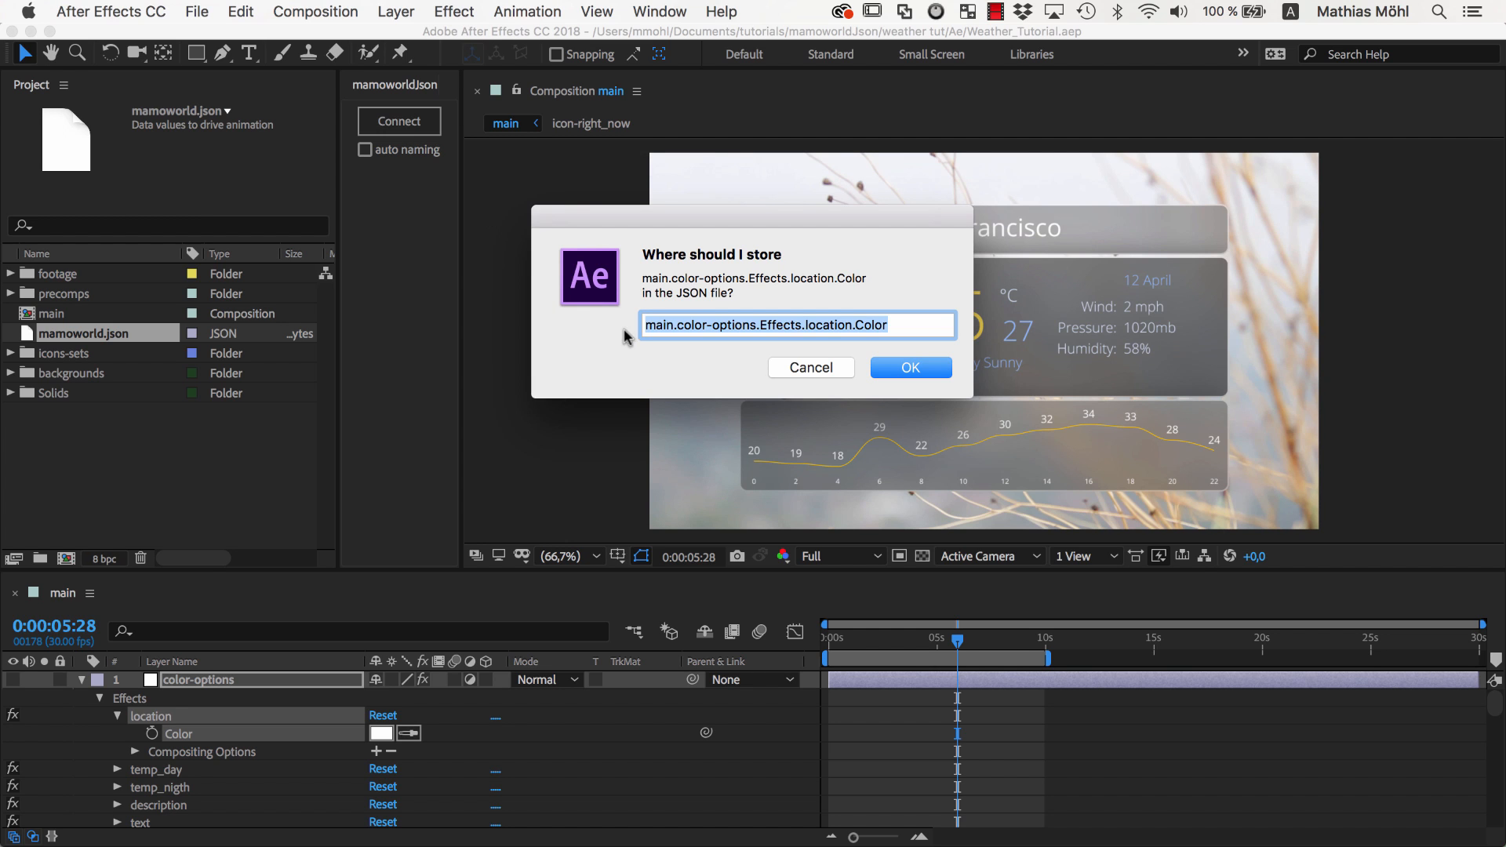
mouse_move(639, 335)
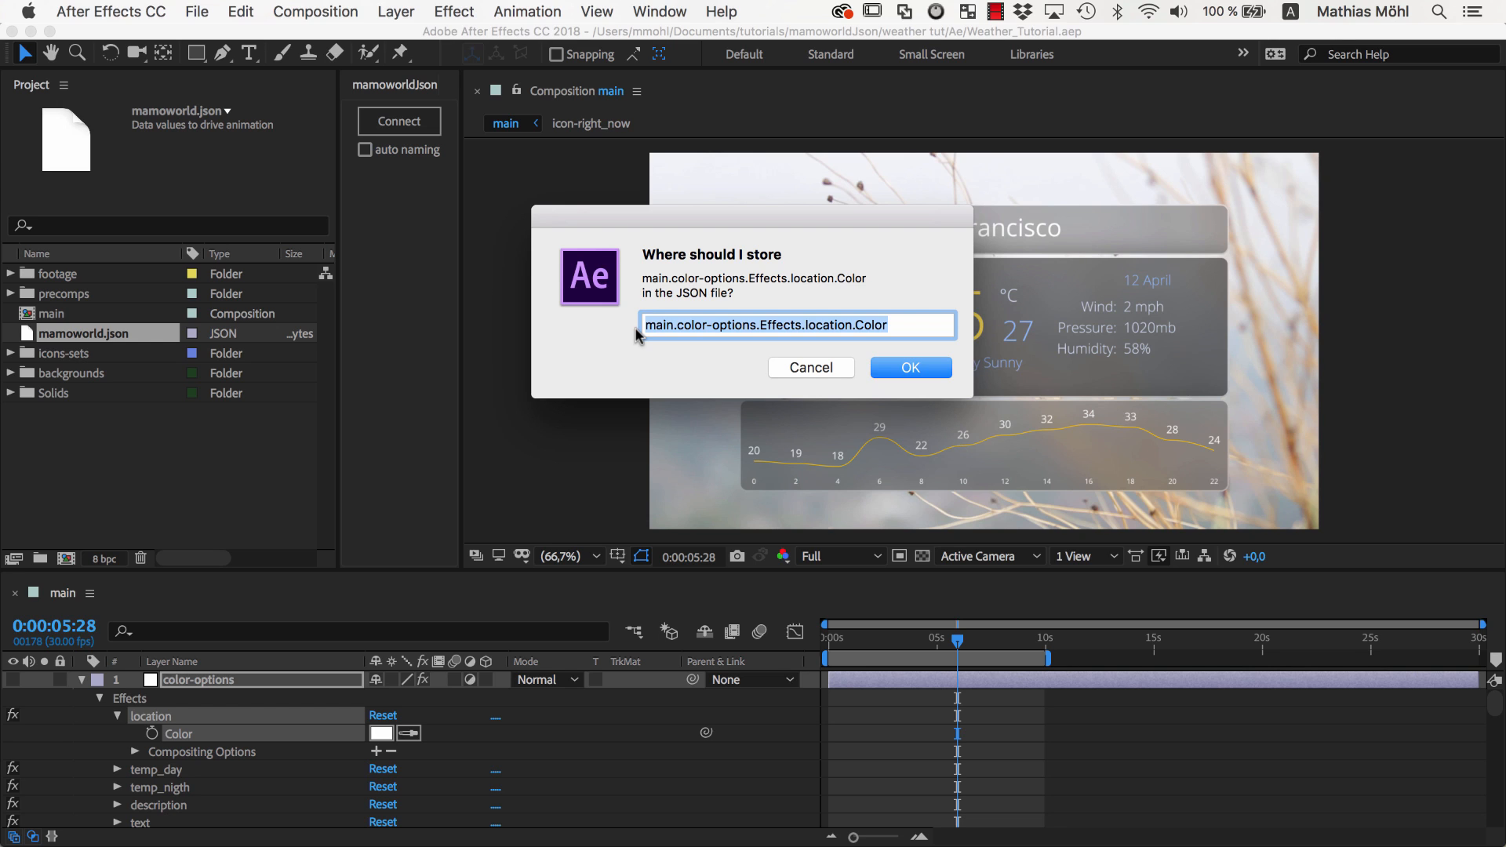
type("color")
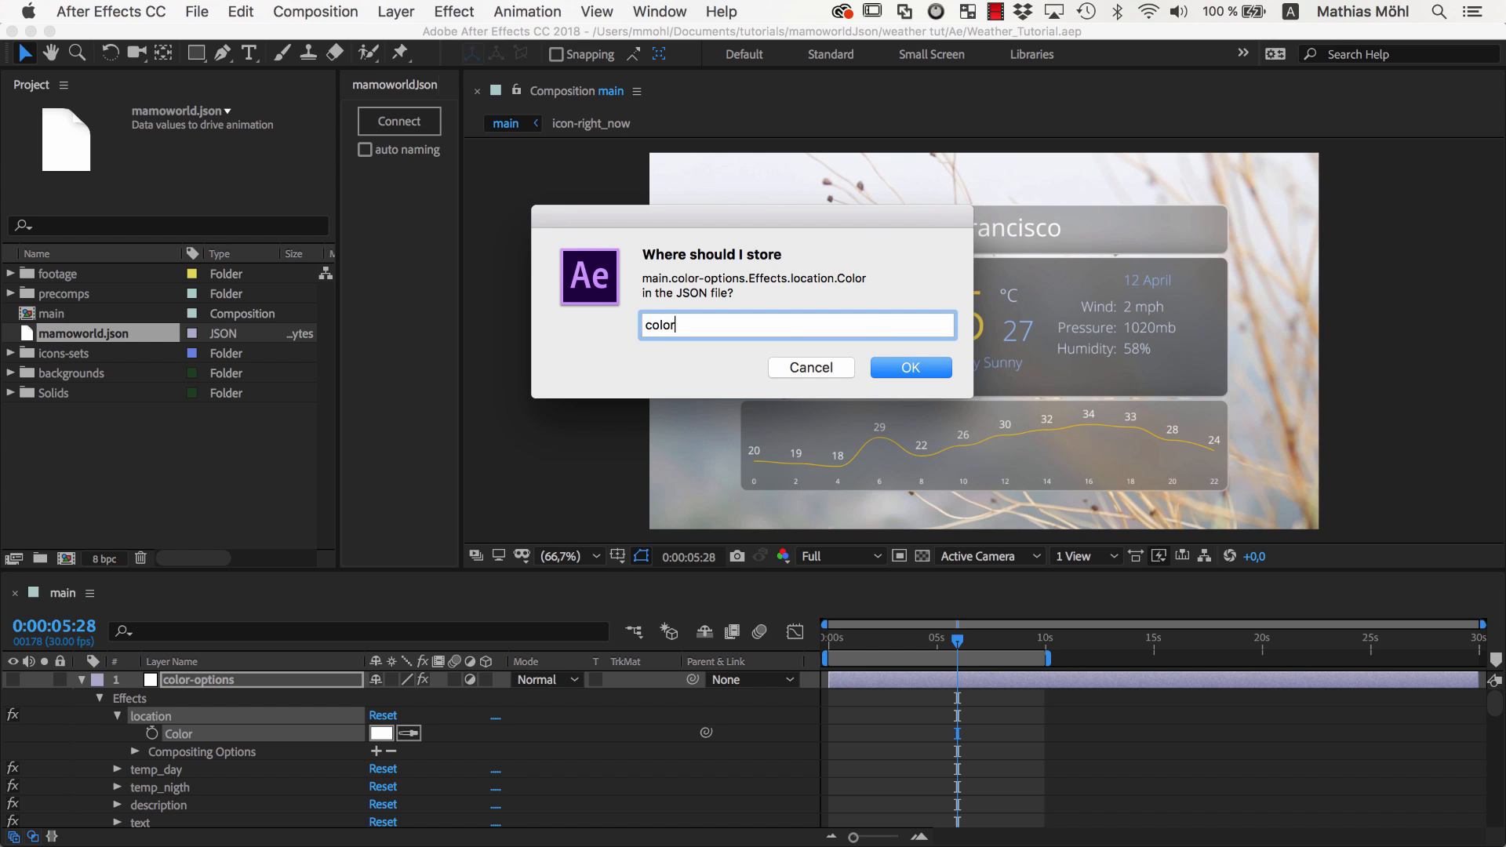
type(".location")
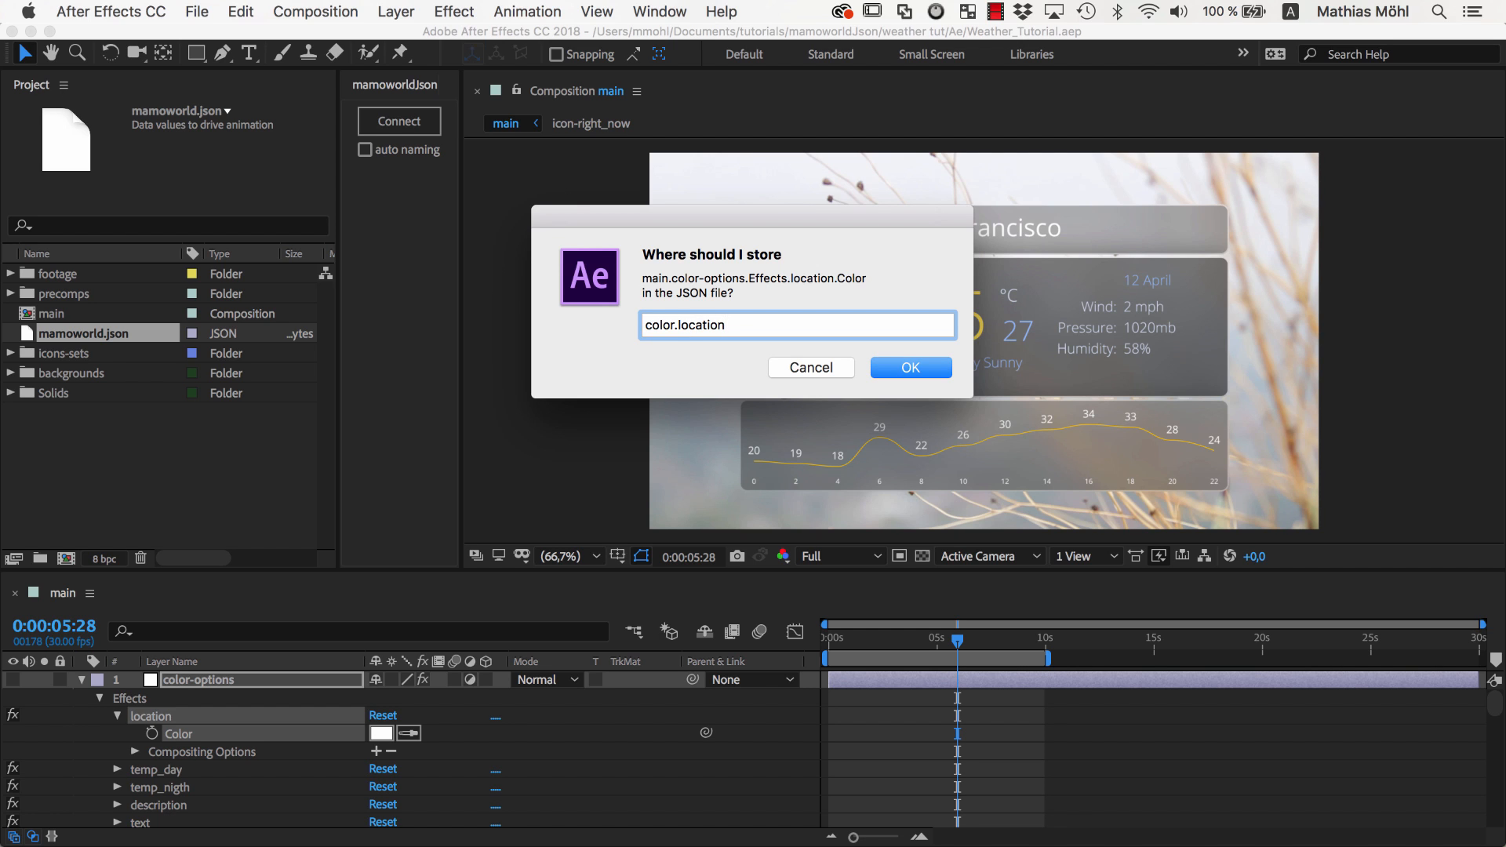
triple_click(797, 324)
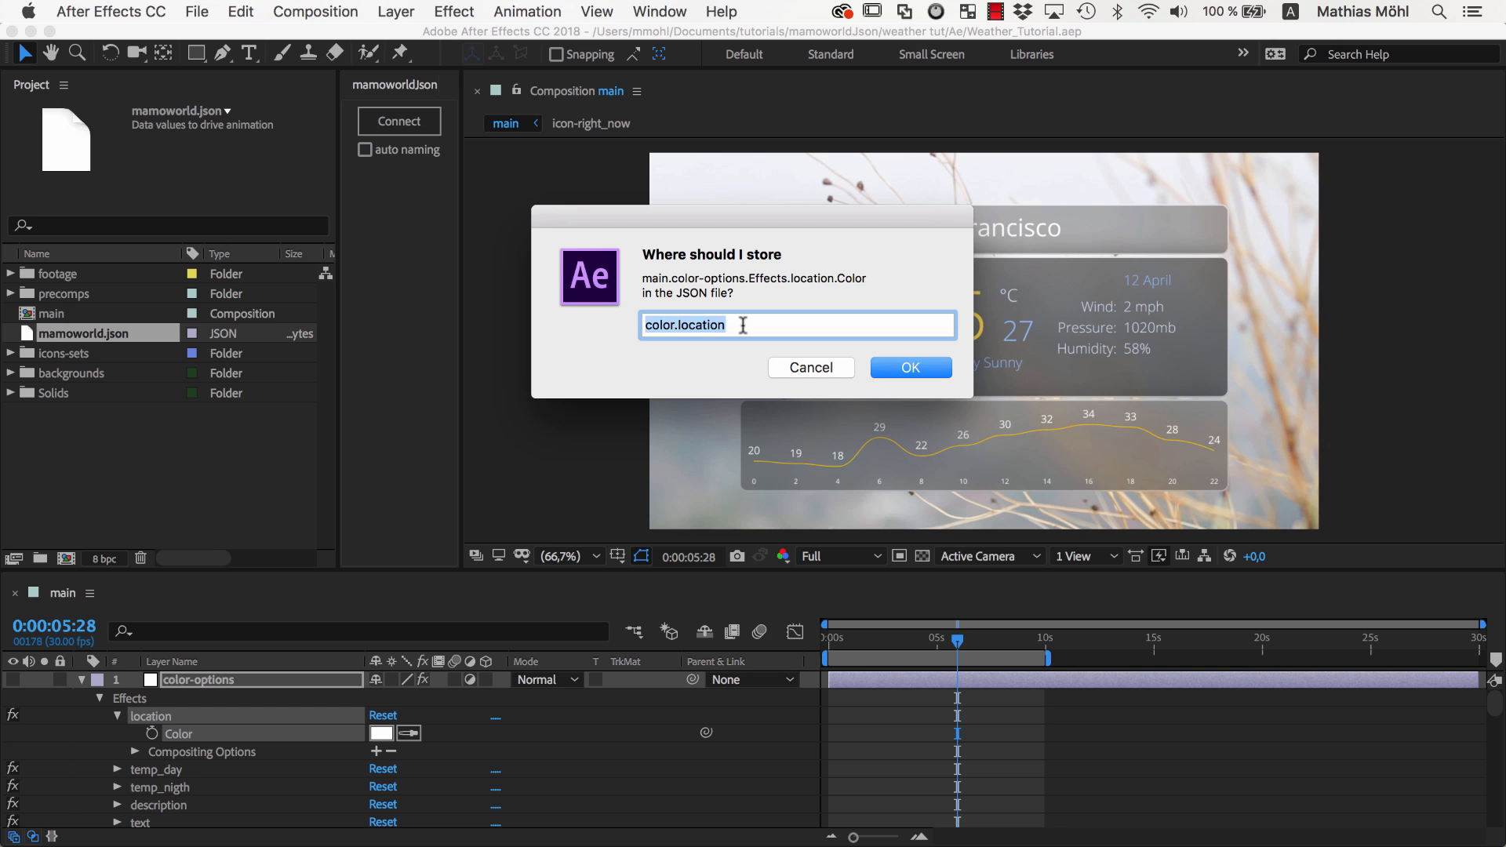
type("mySction.my")
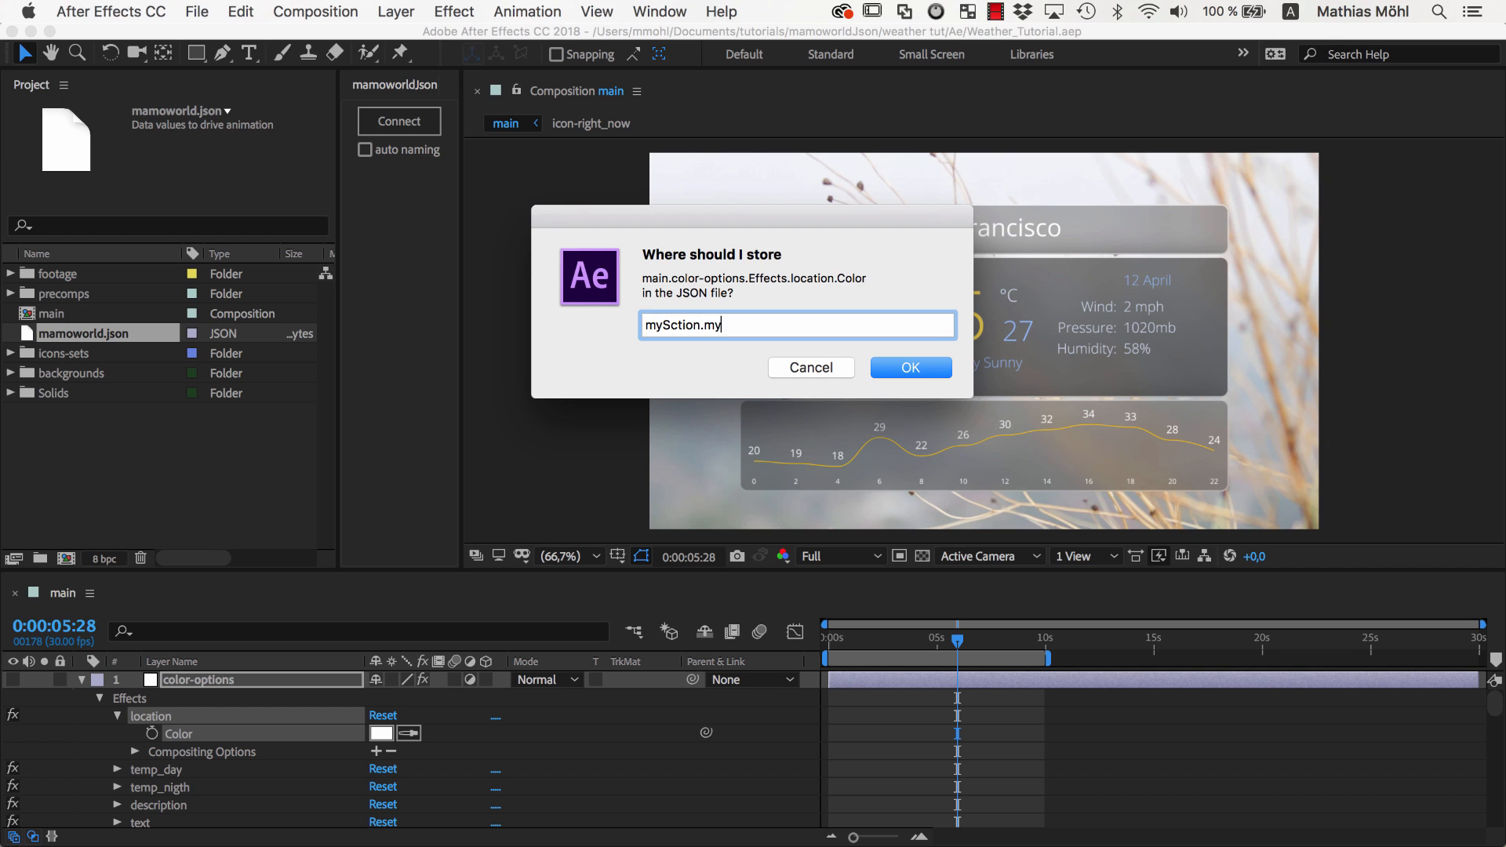
type("Subsection.myName")
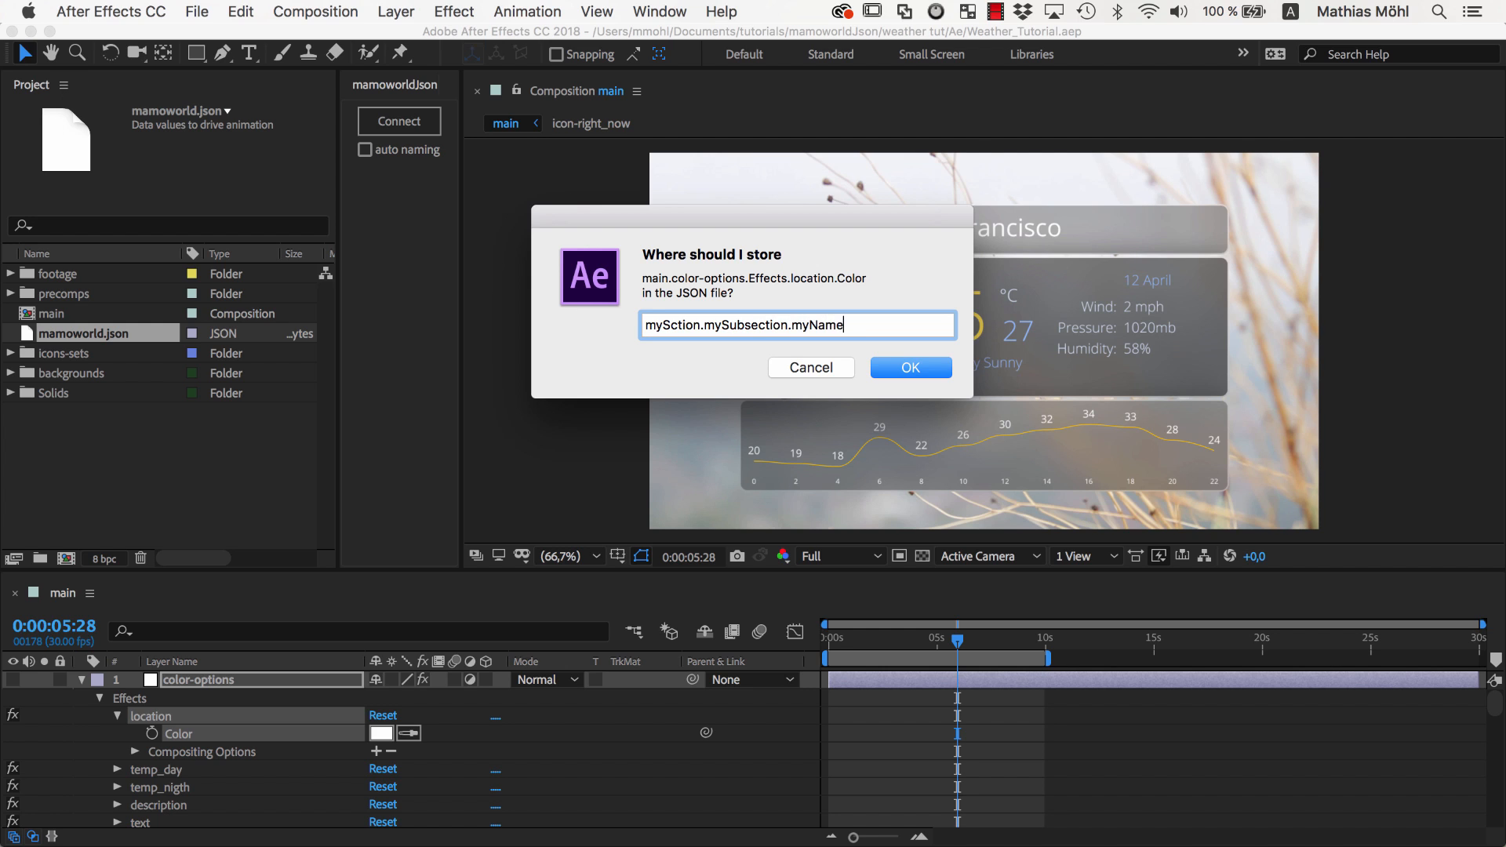
type("color.loc")
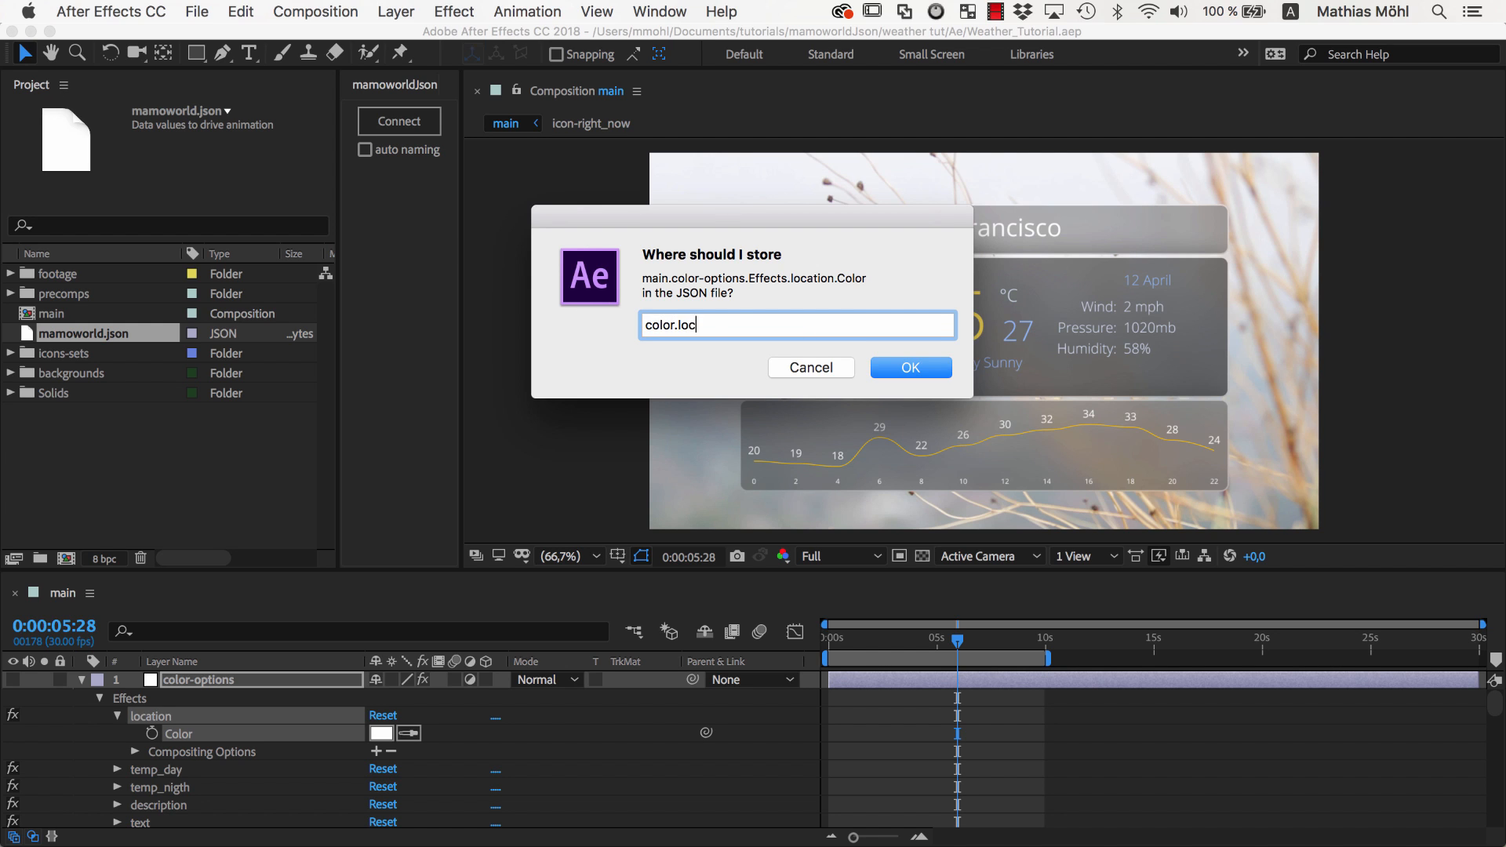
type("ation")
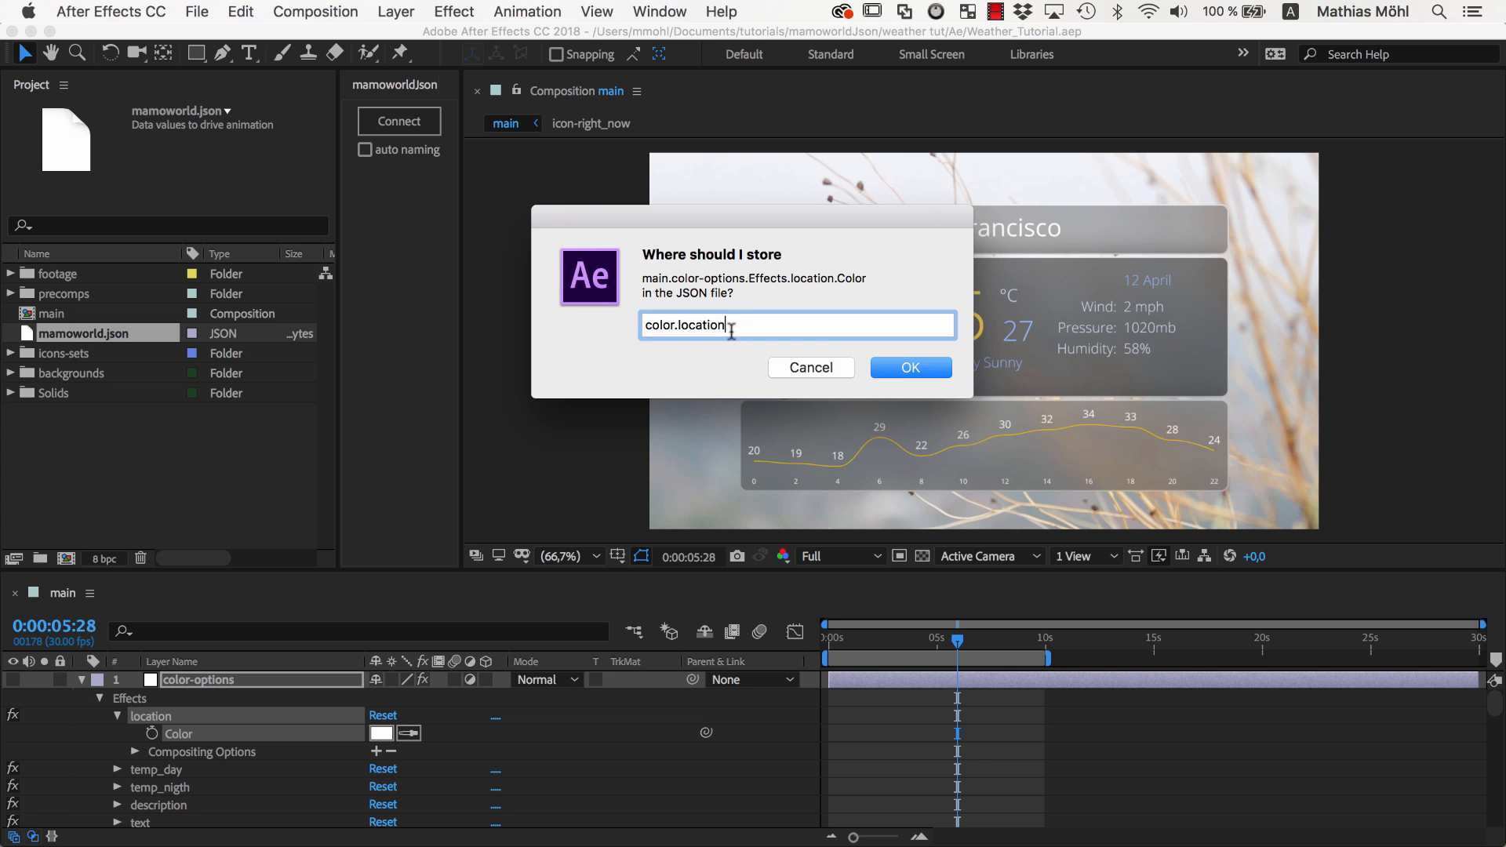
left_click(908, 367)
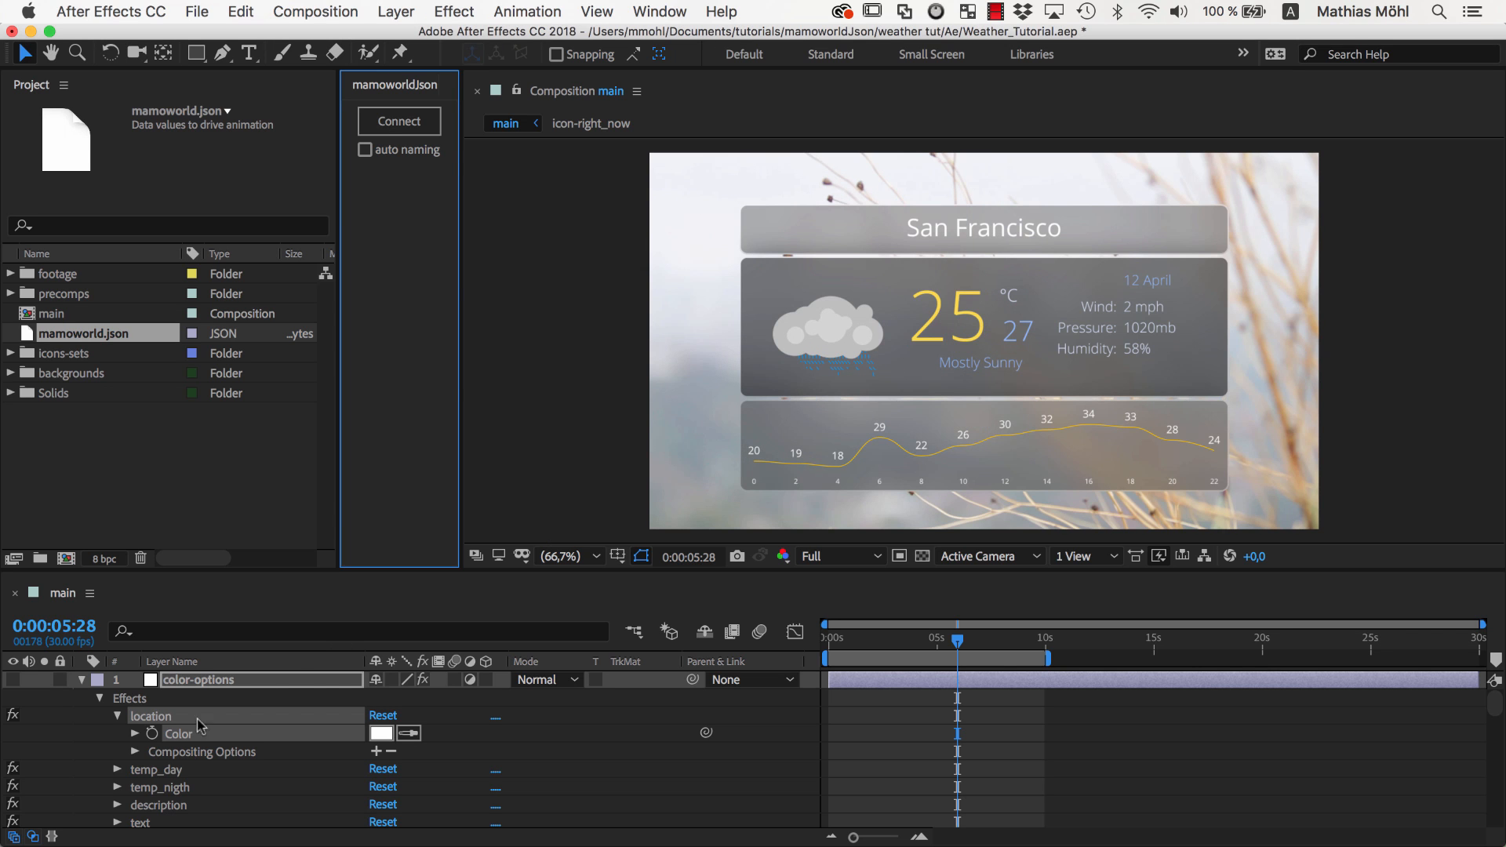
- Connect temp_day's Color to the JSON path color.temperature day
left_click(117, 768)
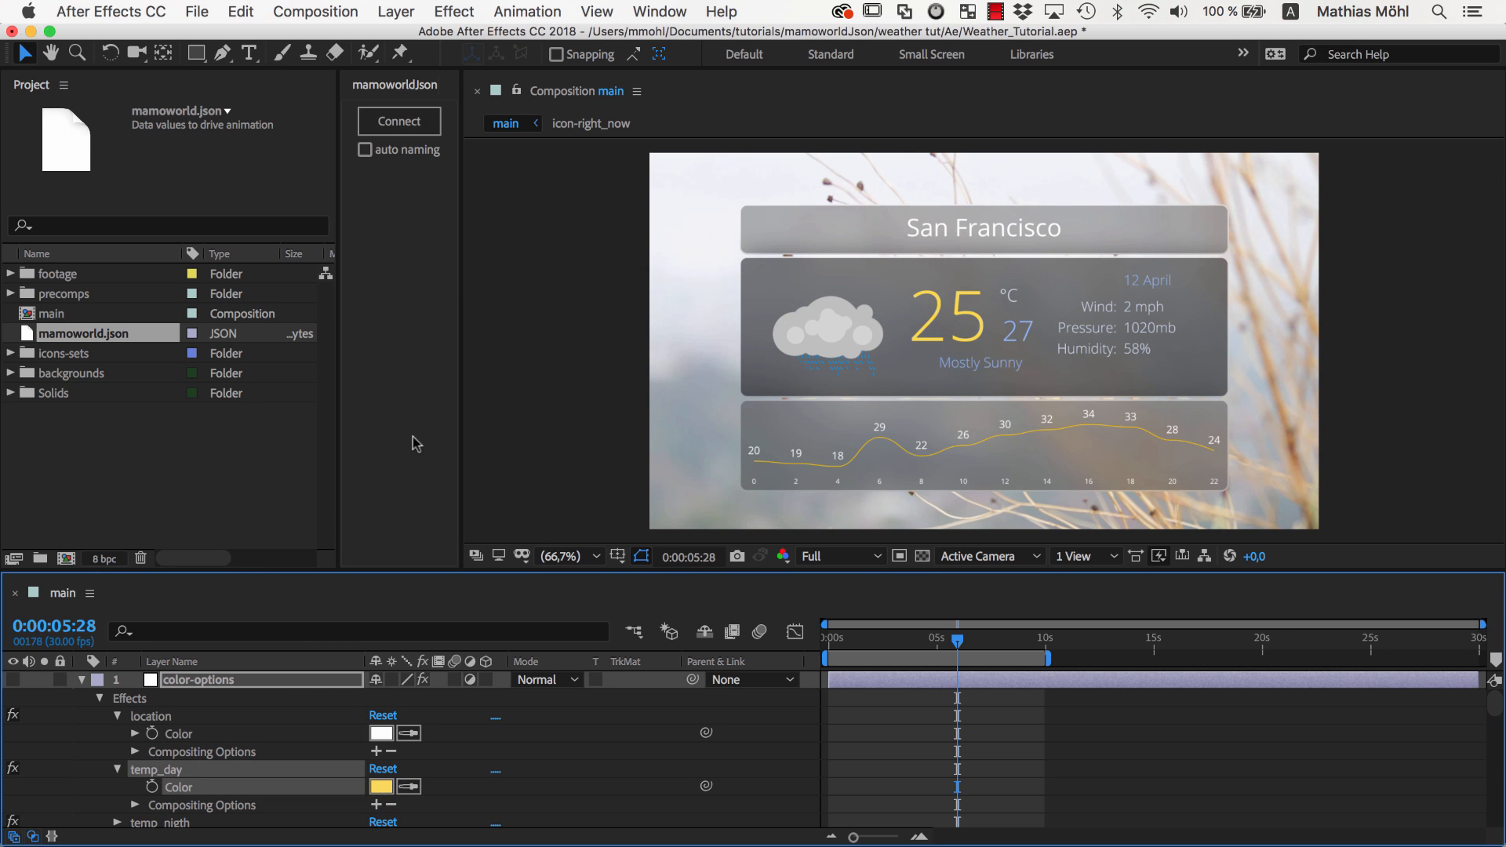
left_click(398, 121)
type("color.temperature day")
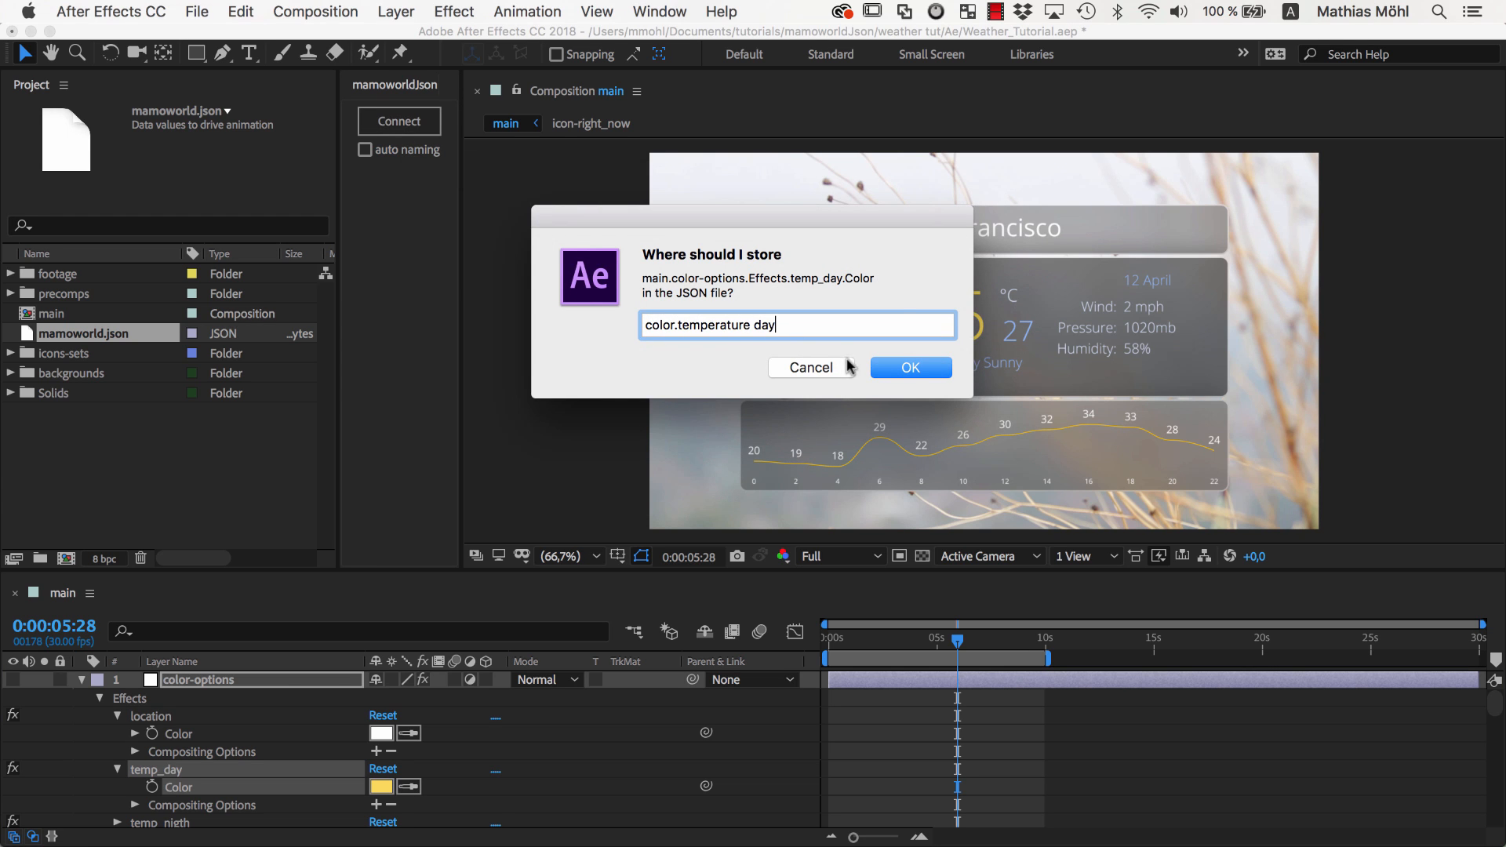
left_click(908, 367)
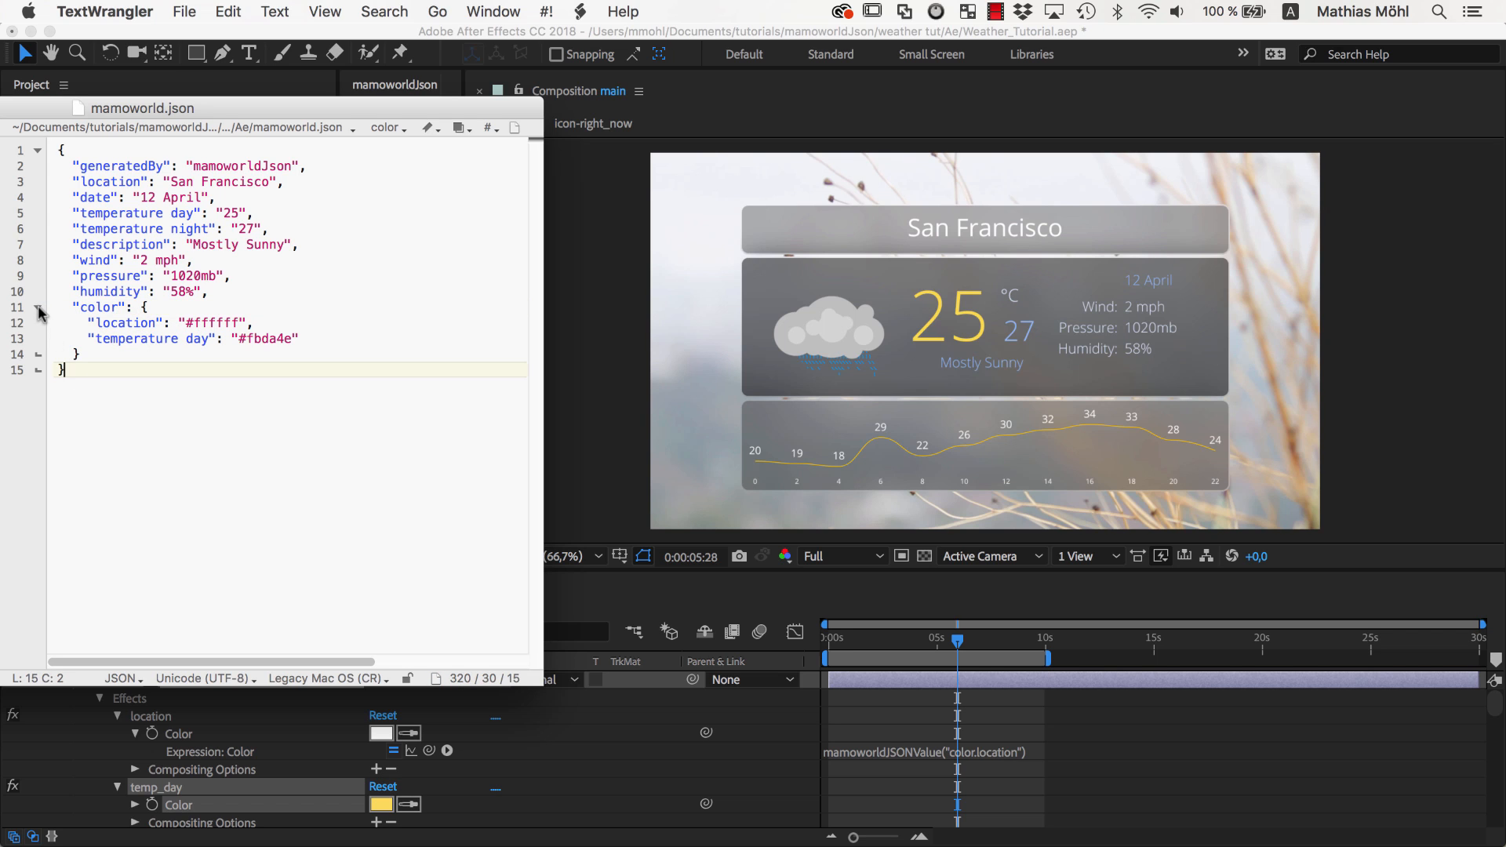
- Fold and unfold the color section of mamoworld.json to check its location and temperature day entries
left_click(37, 312)
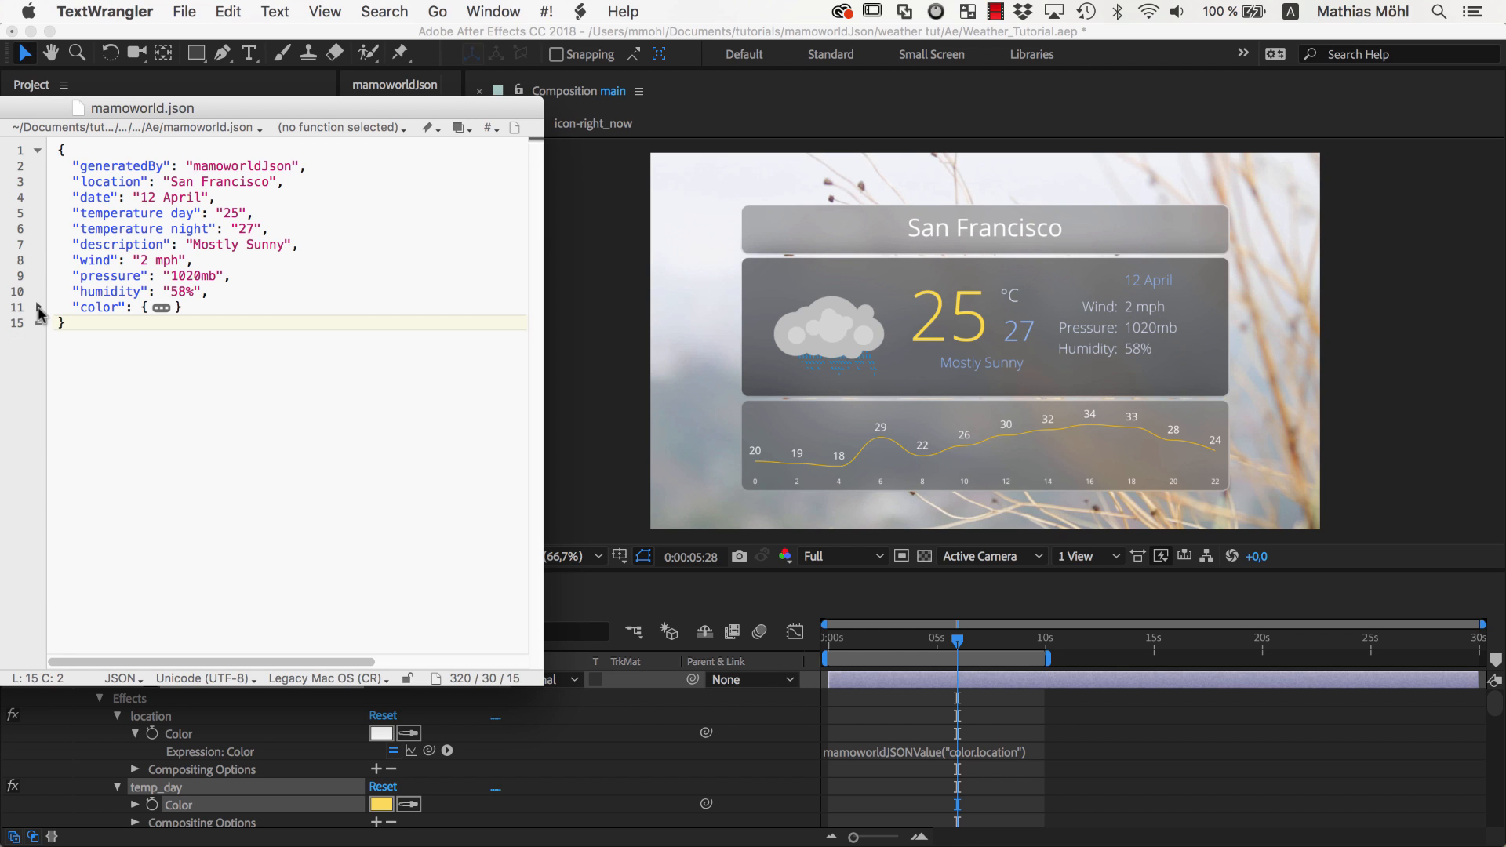
left_click(37, 307)
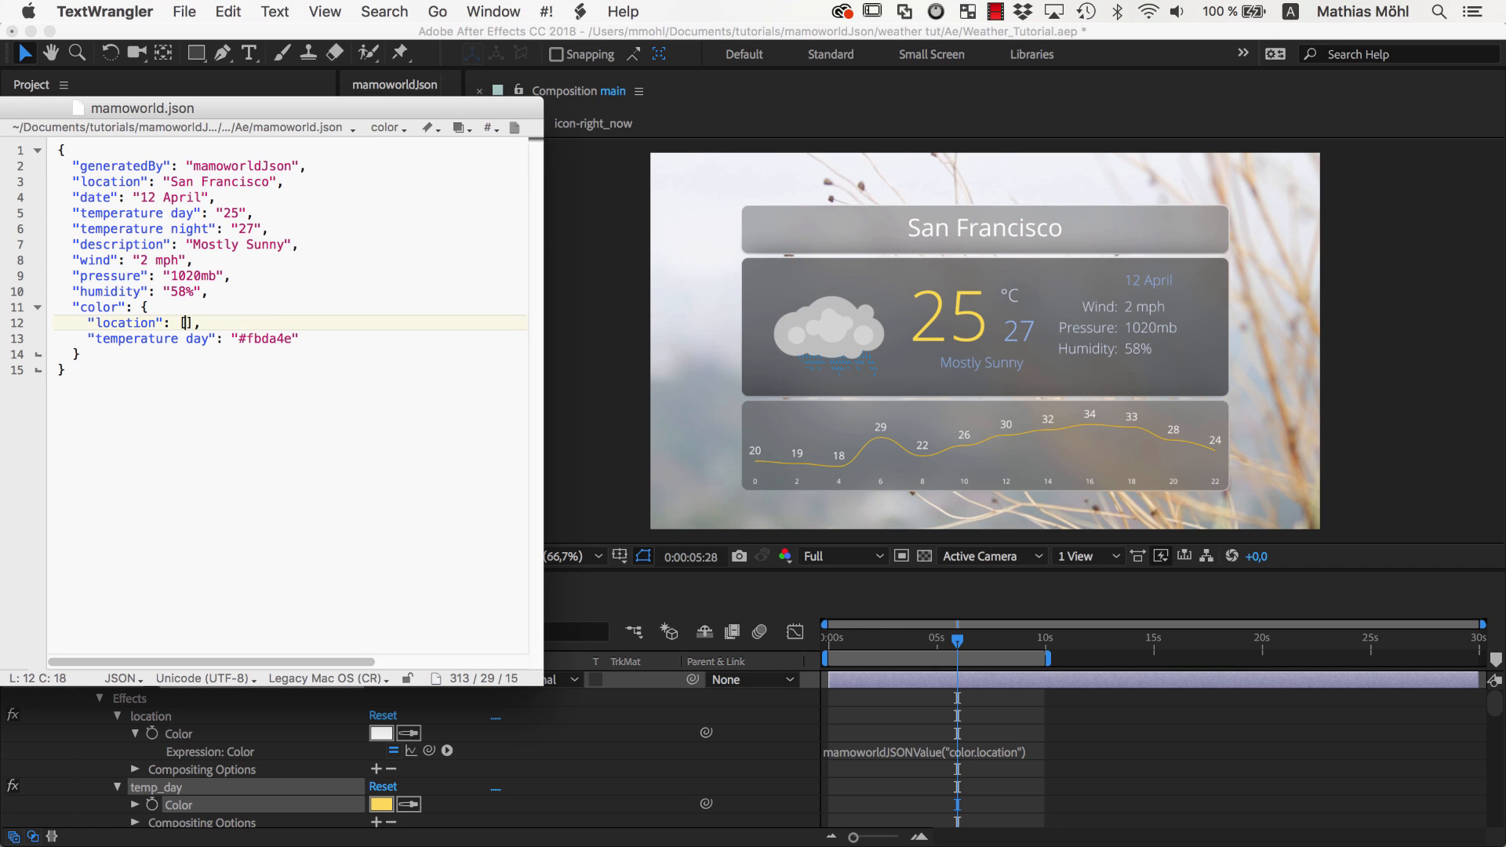
- Fill the location array in mamoworld.json with the RGB values 255,0,0
left_click(389, 127)
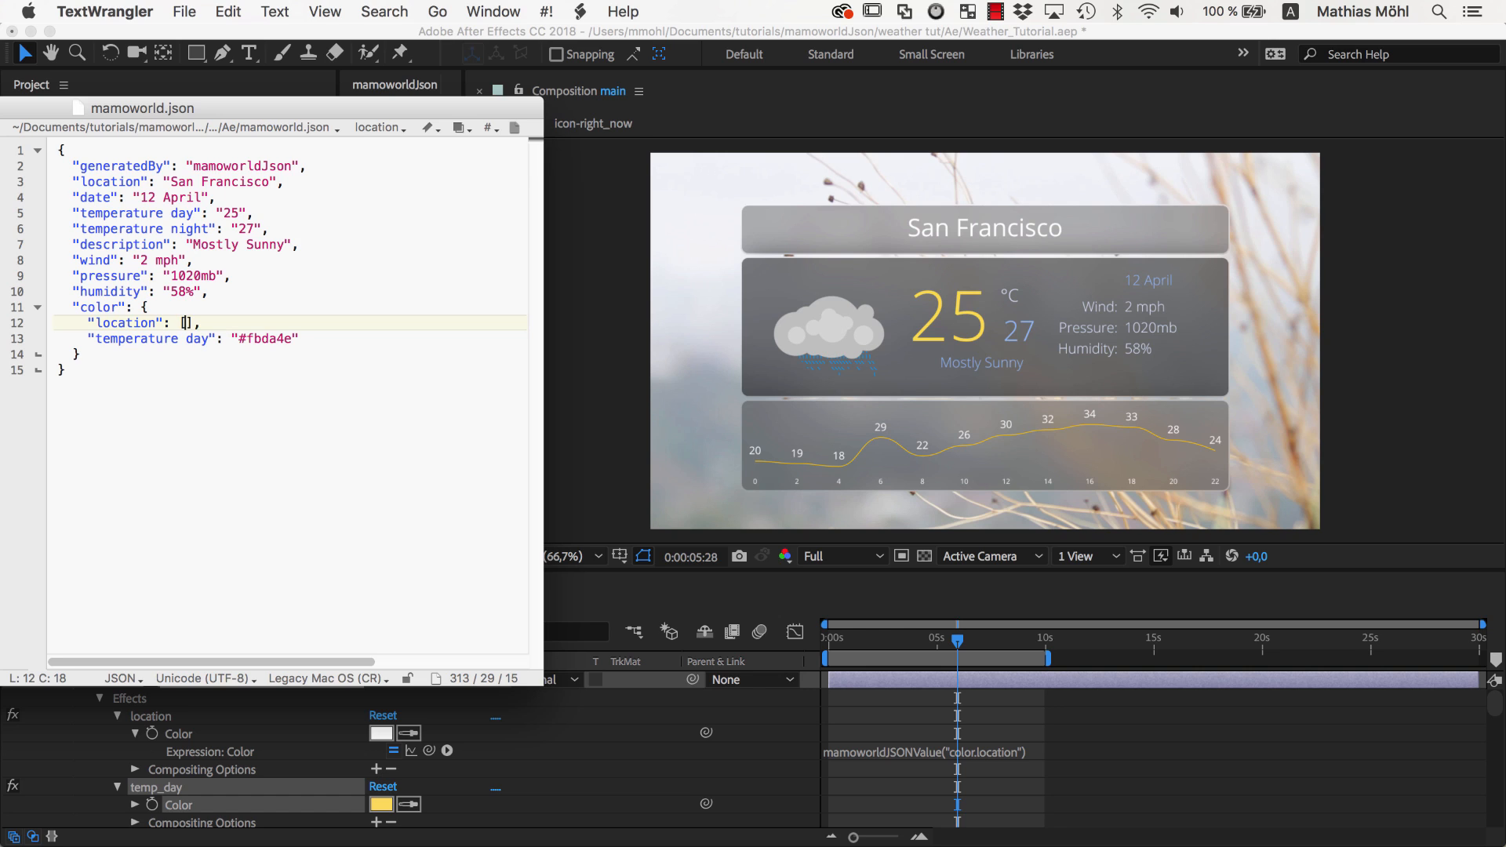
type("255")
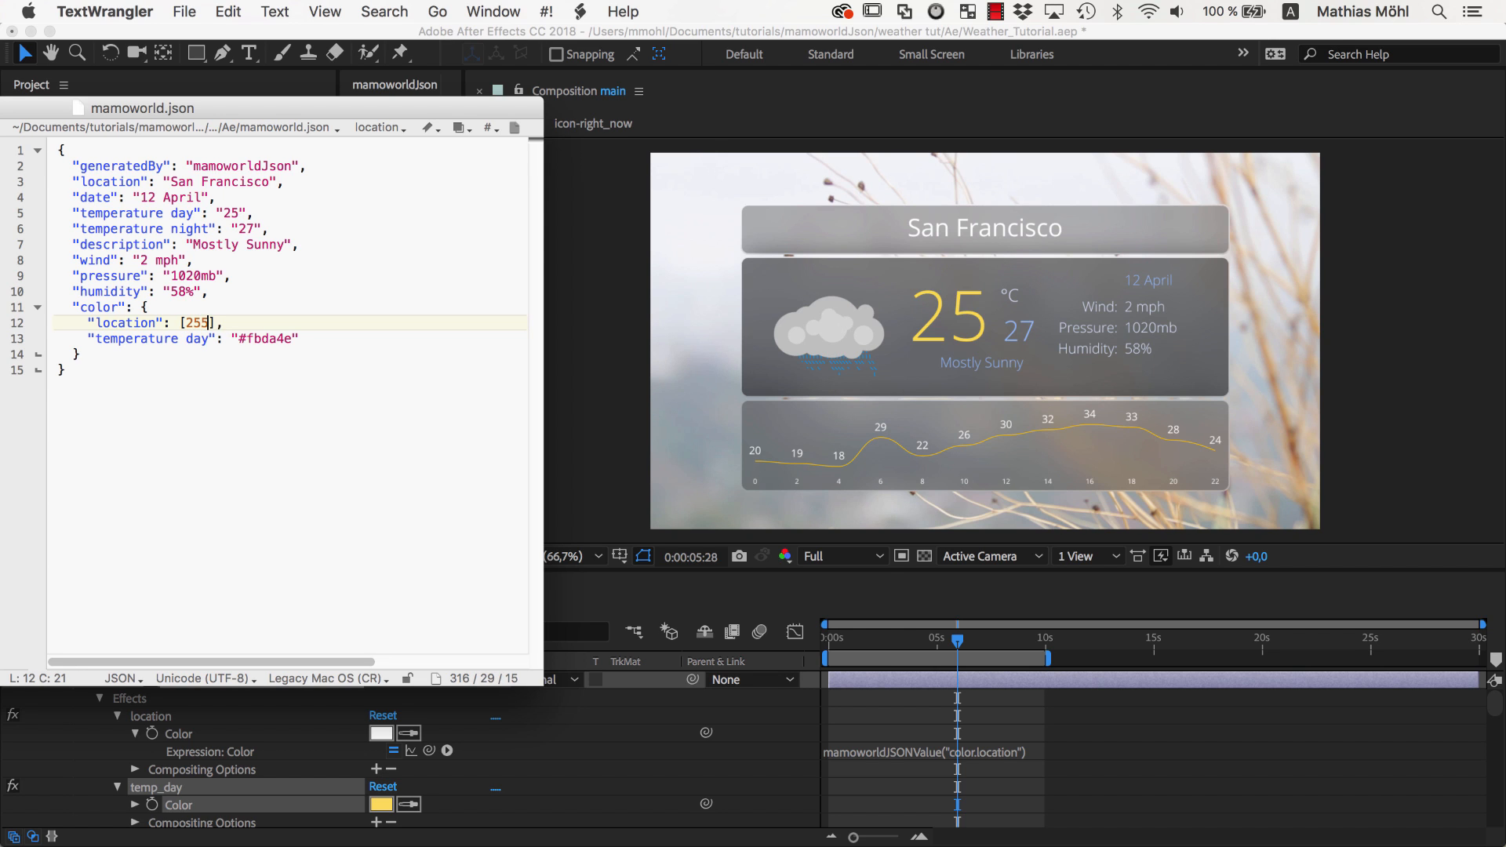
type(",")
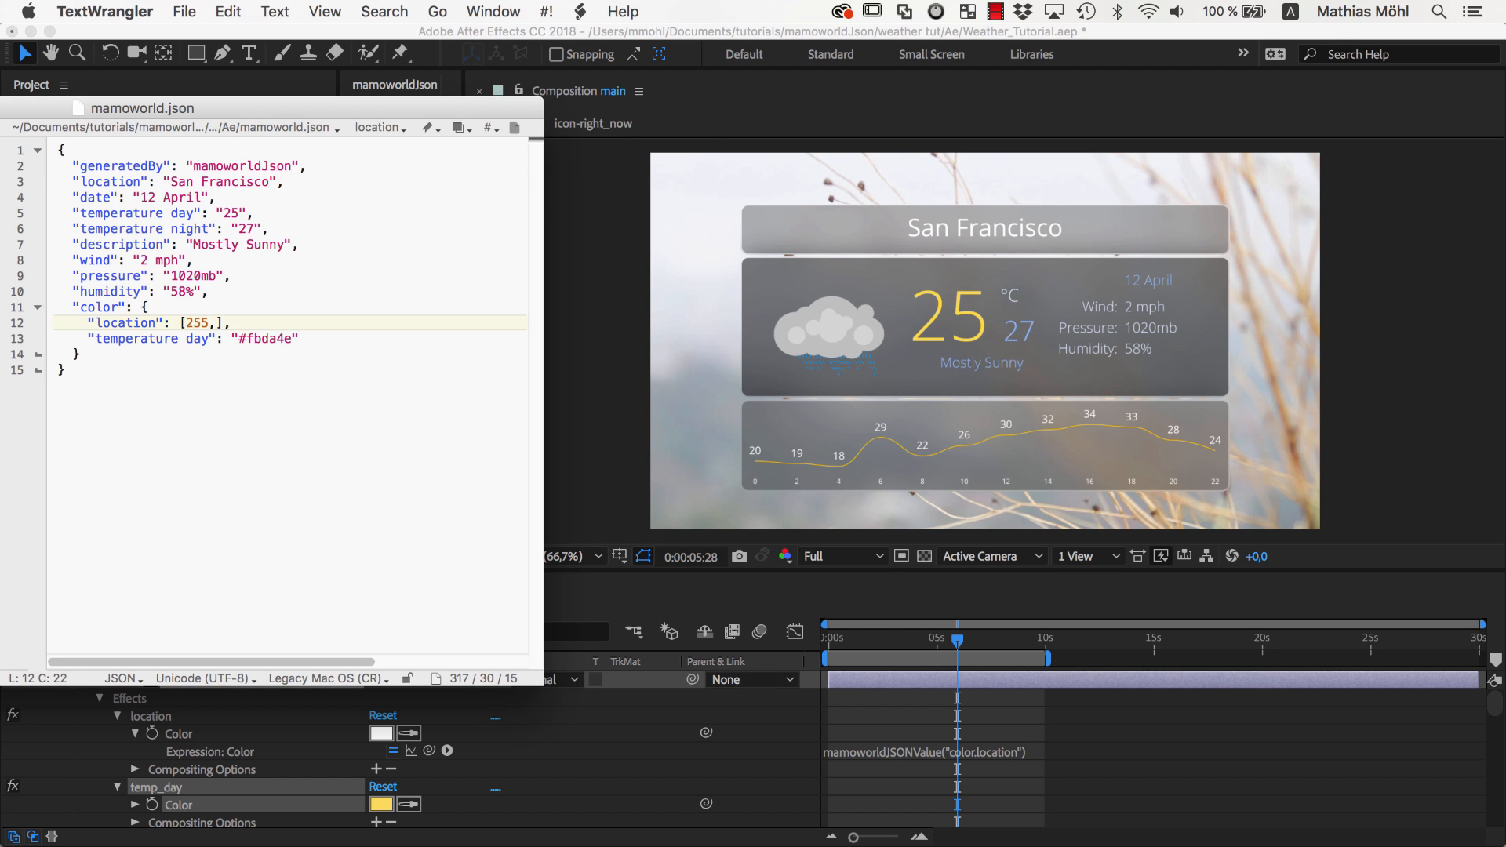
type(",0,0")
left_click(289, 337)
type("[")
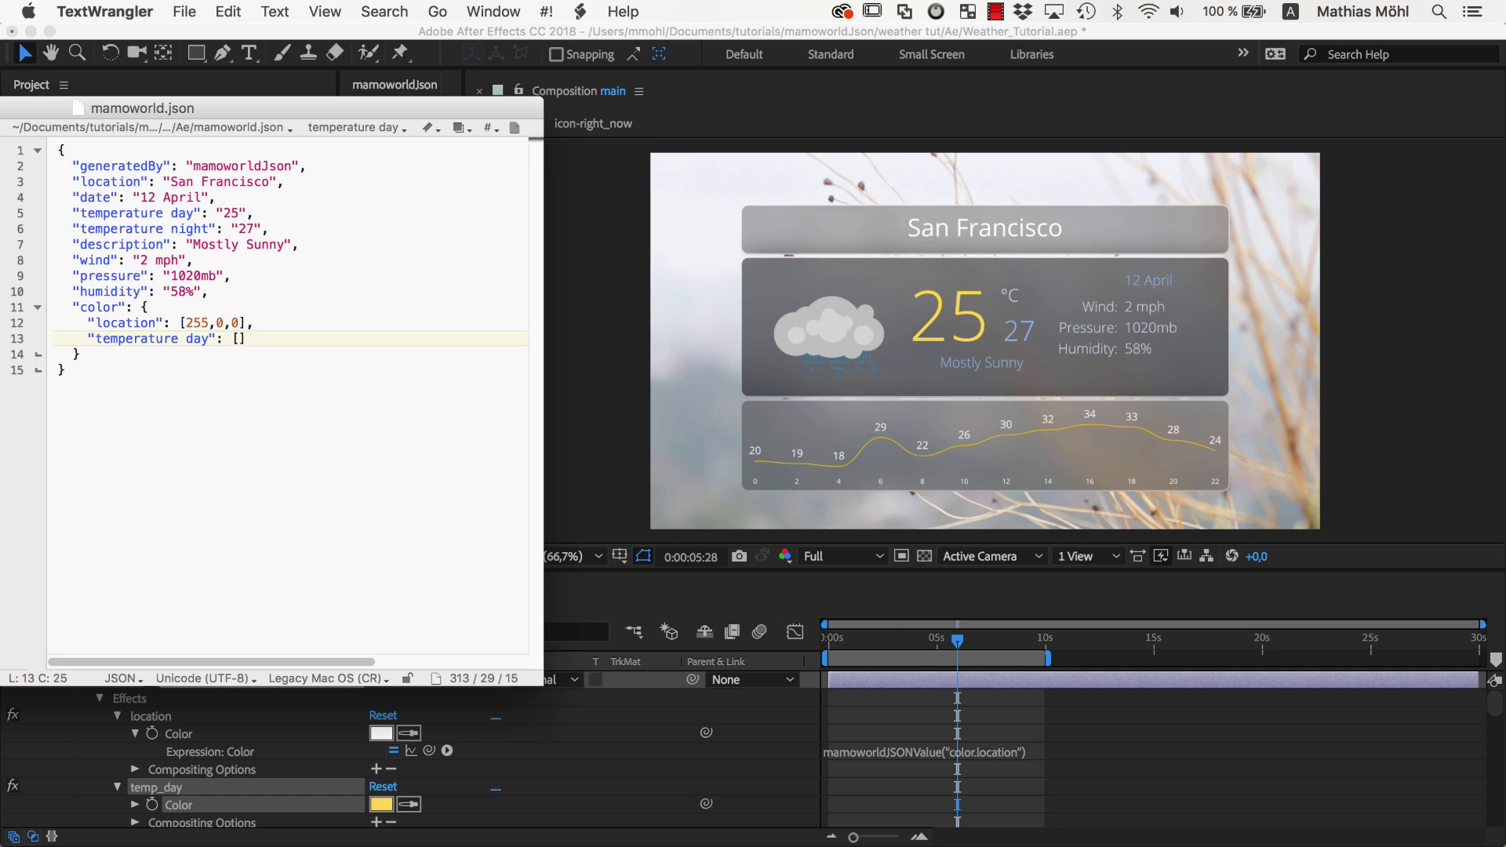
- Try decimal RGB values (0.5, 0.3, 1) for temperature day before settling on #000000
type("0")
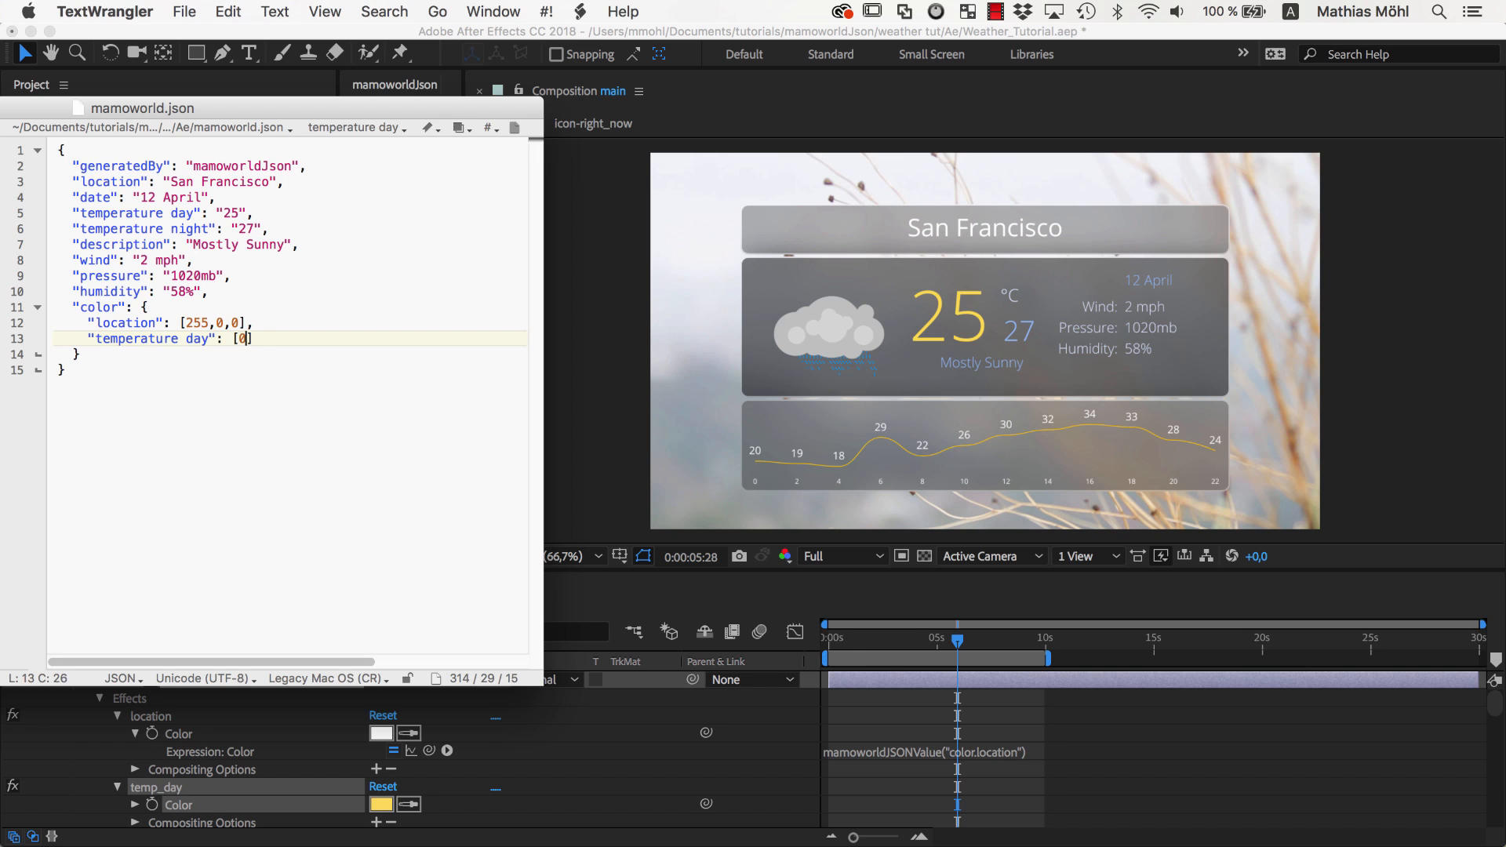
type(".5,0.5")
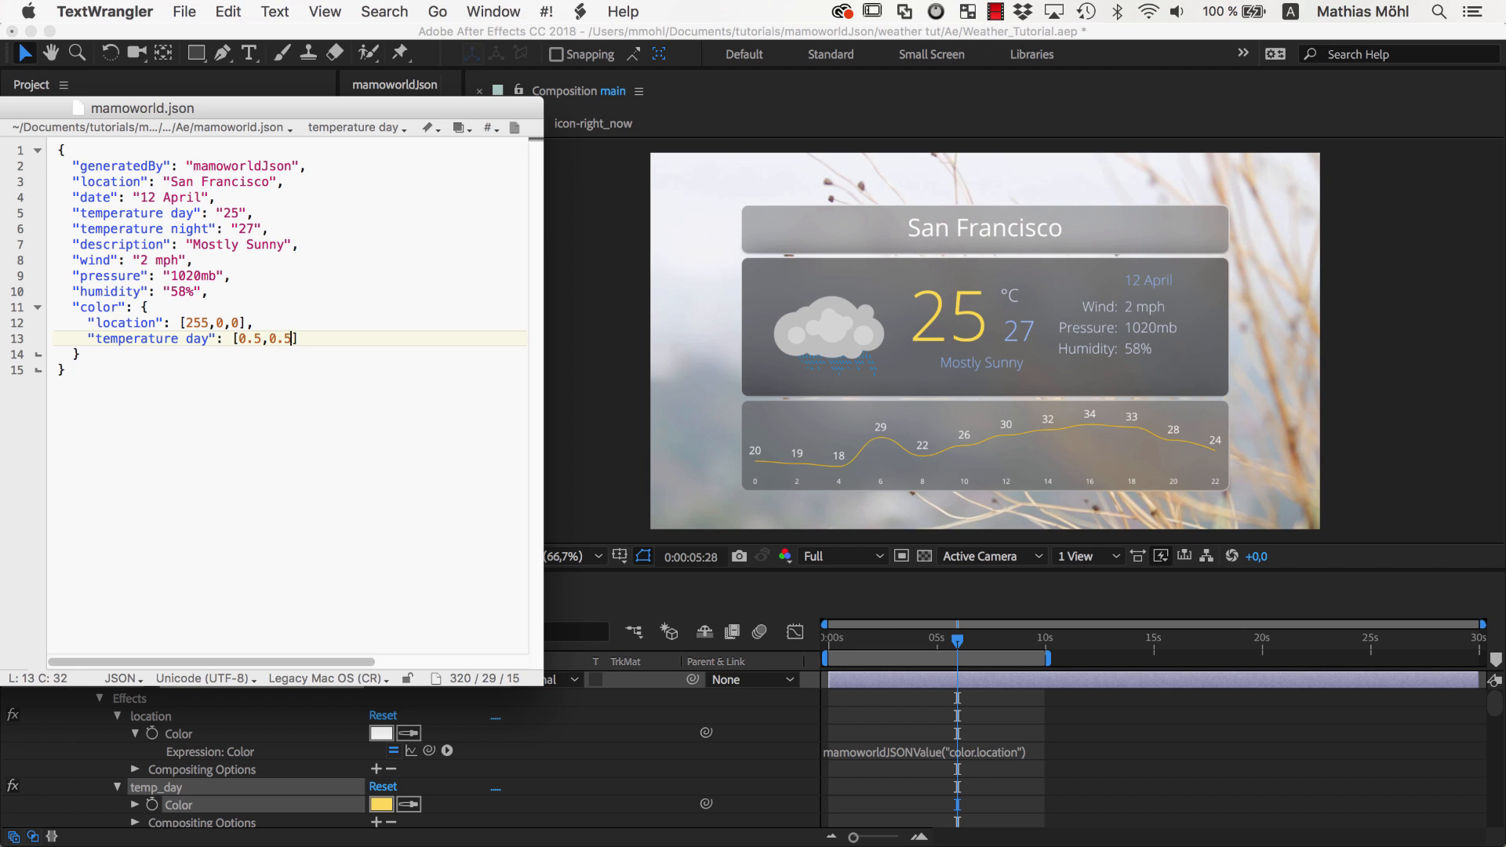
type("0.3,")
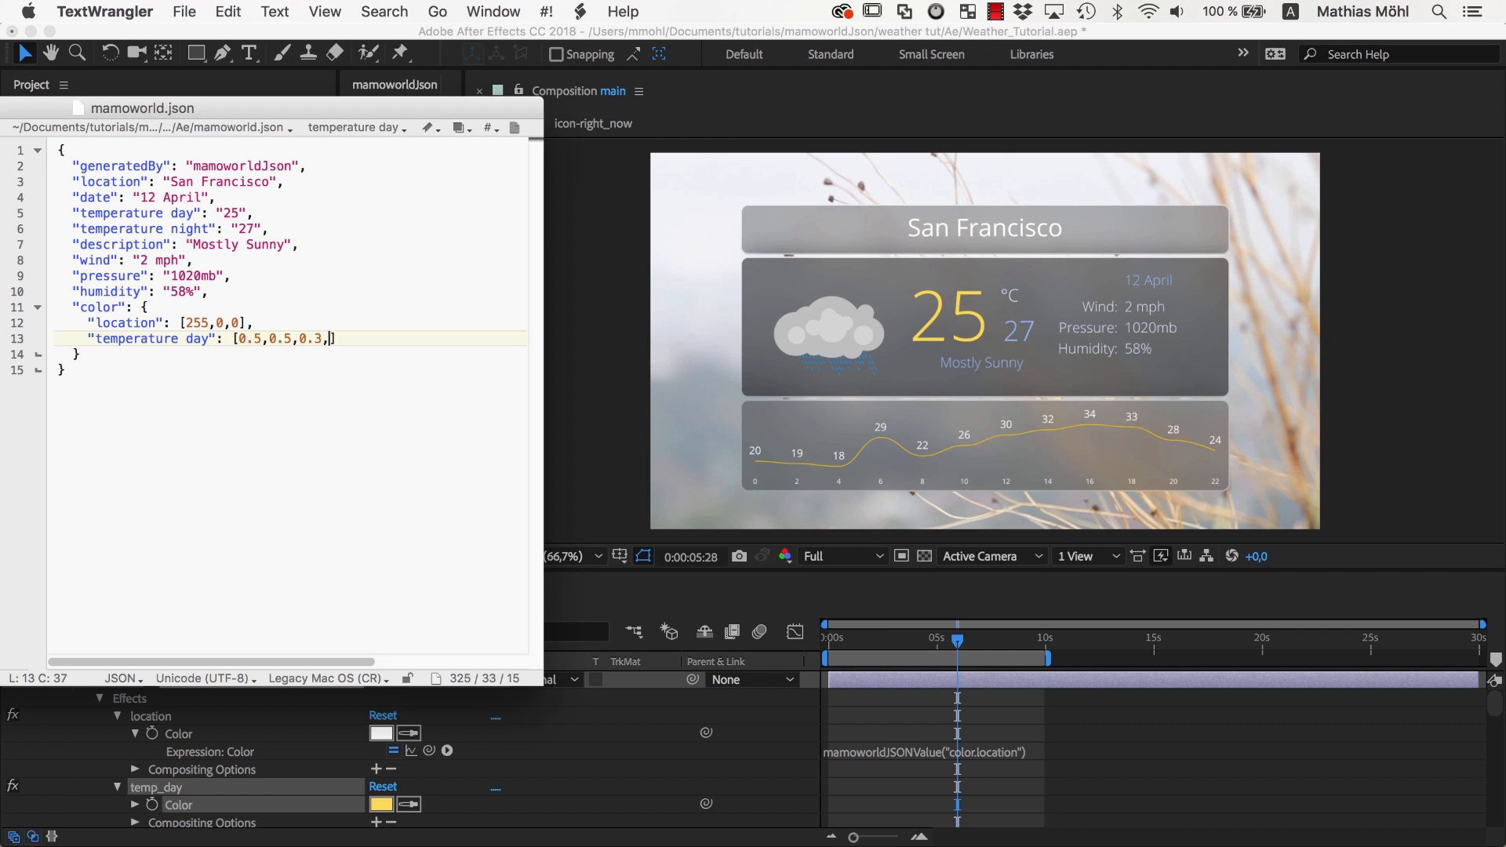
type("1")
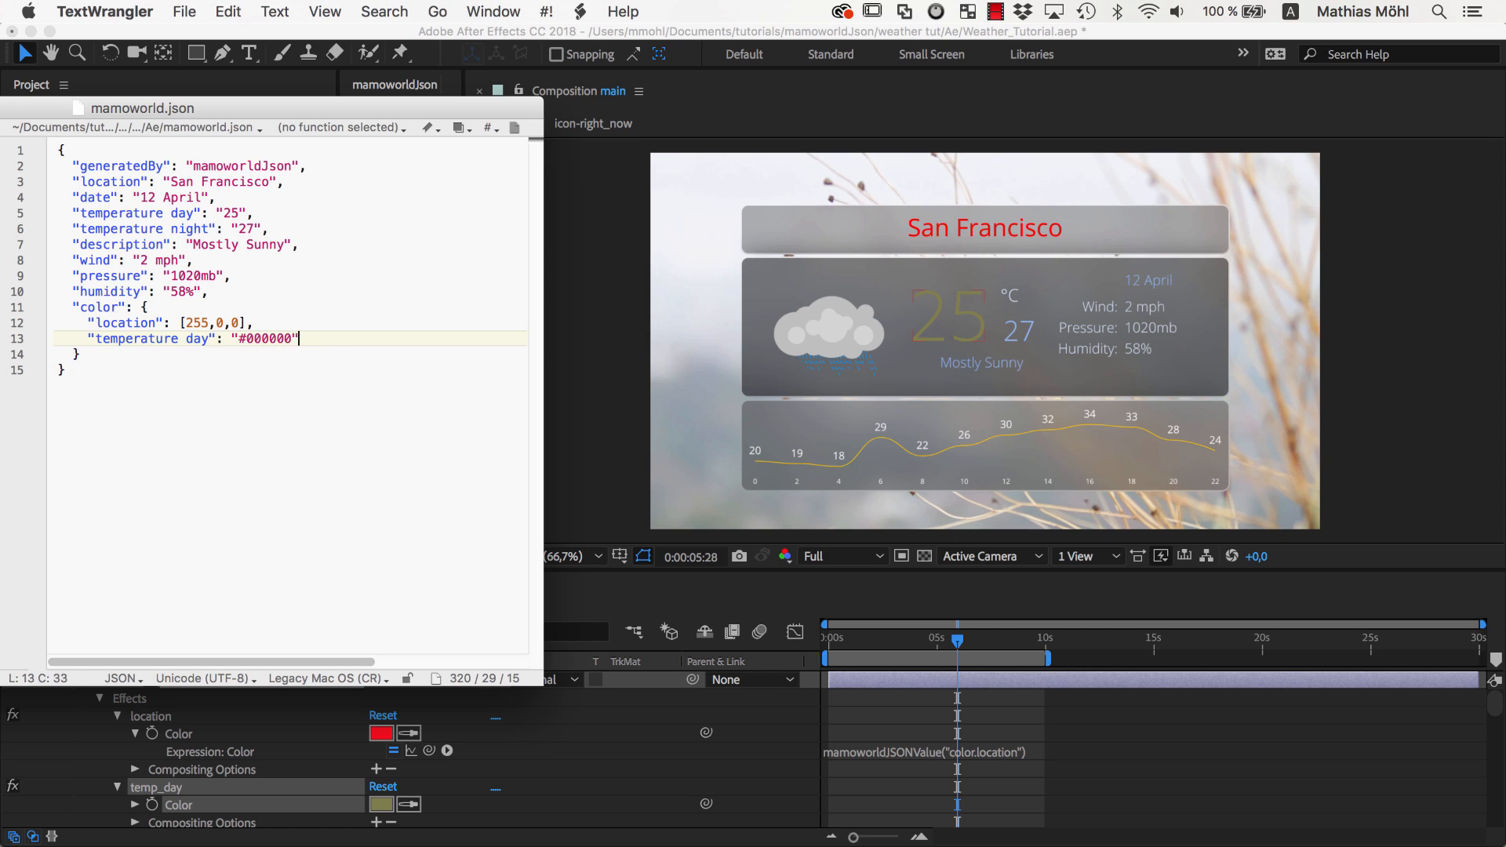
- Set color.location to [255,255,255] and check the white city name and black temperature in the composition
type("255,255,255")
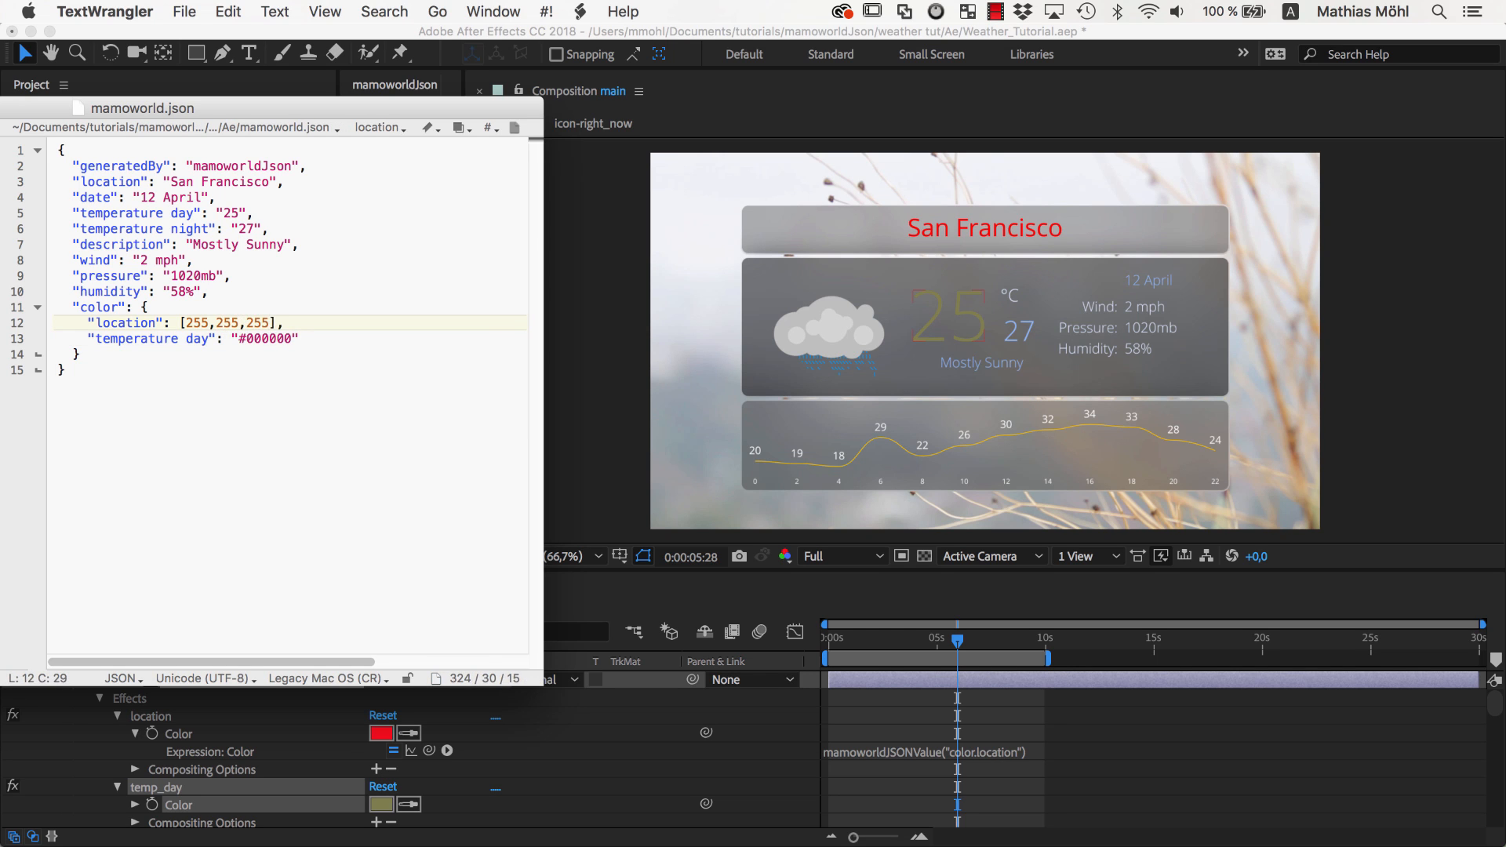
left_click(1002, 334)
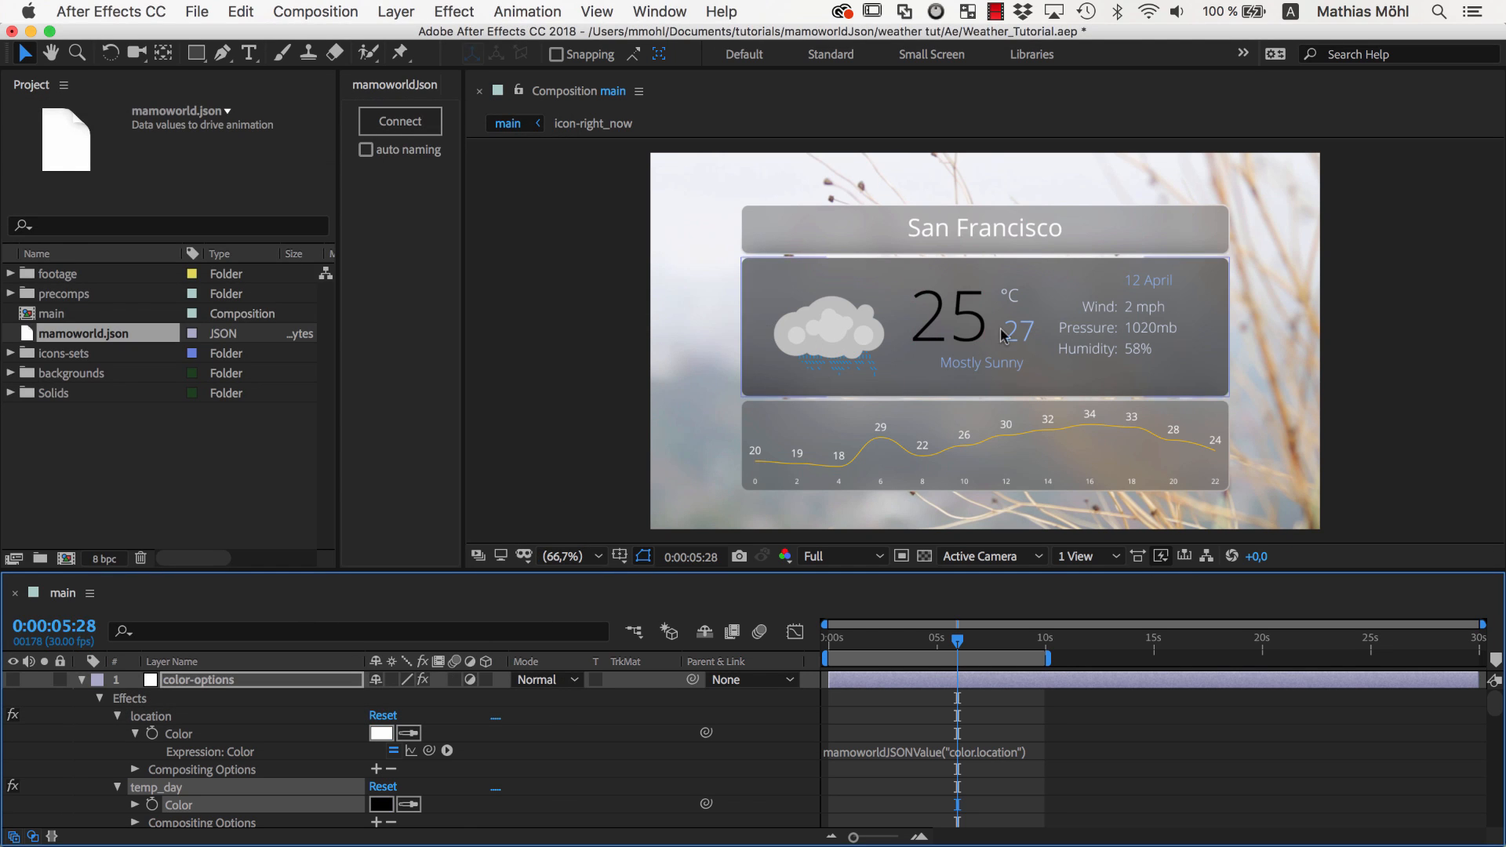
mouse_move(1207, 375)
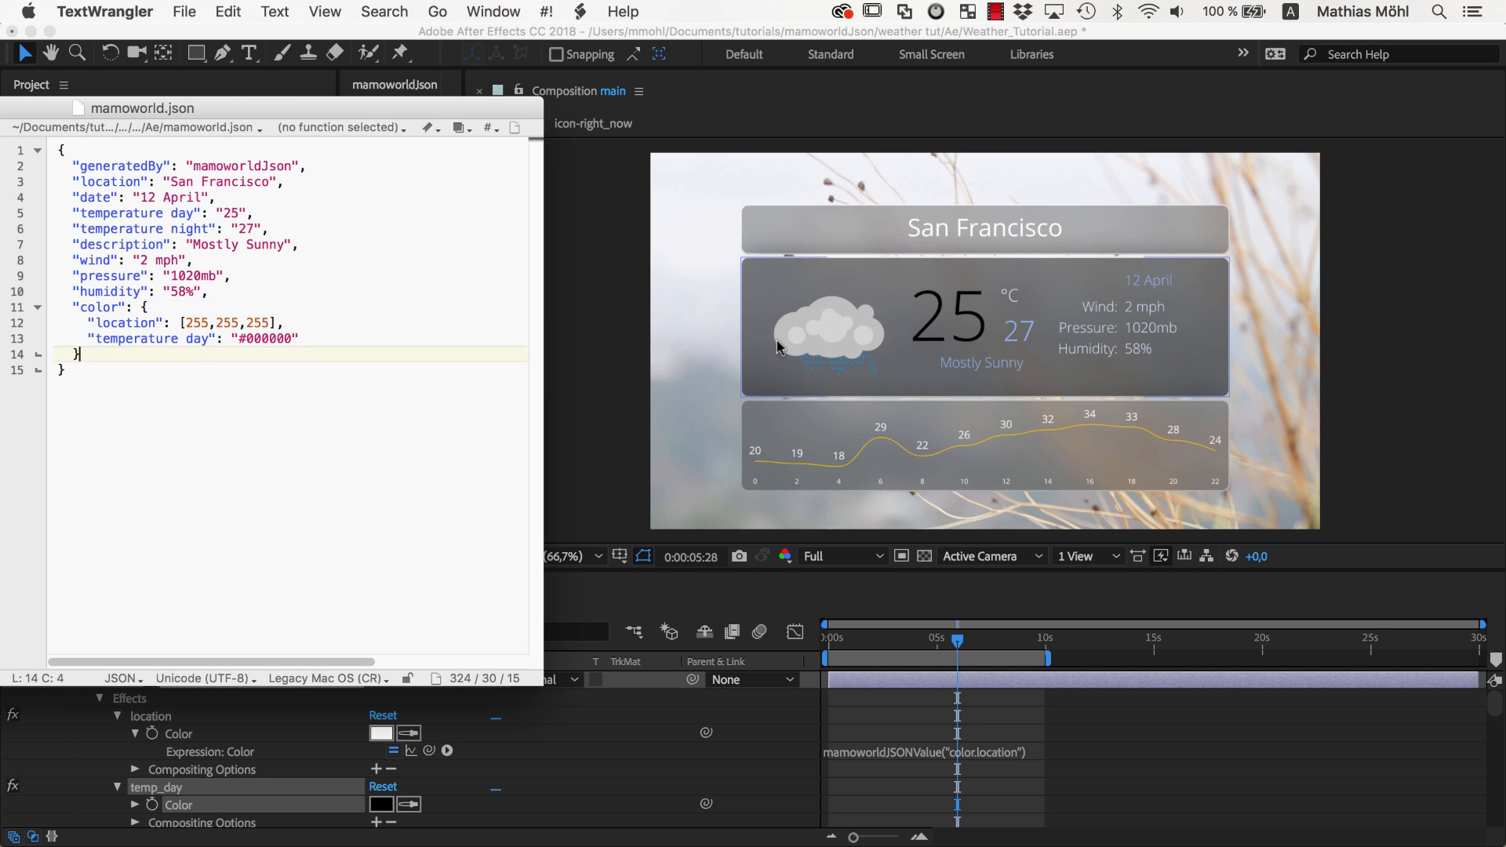
mouse_move(858, 352)
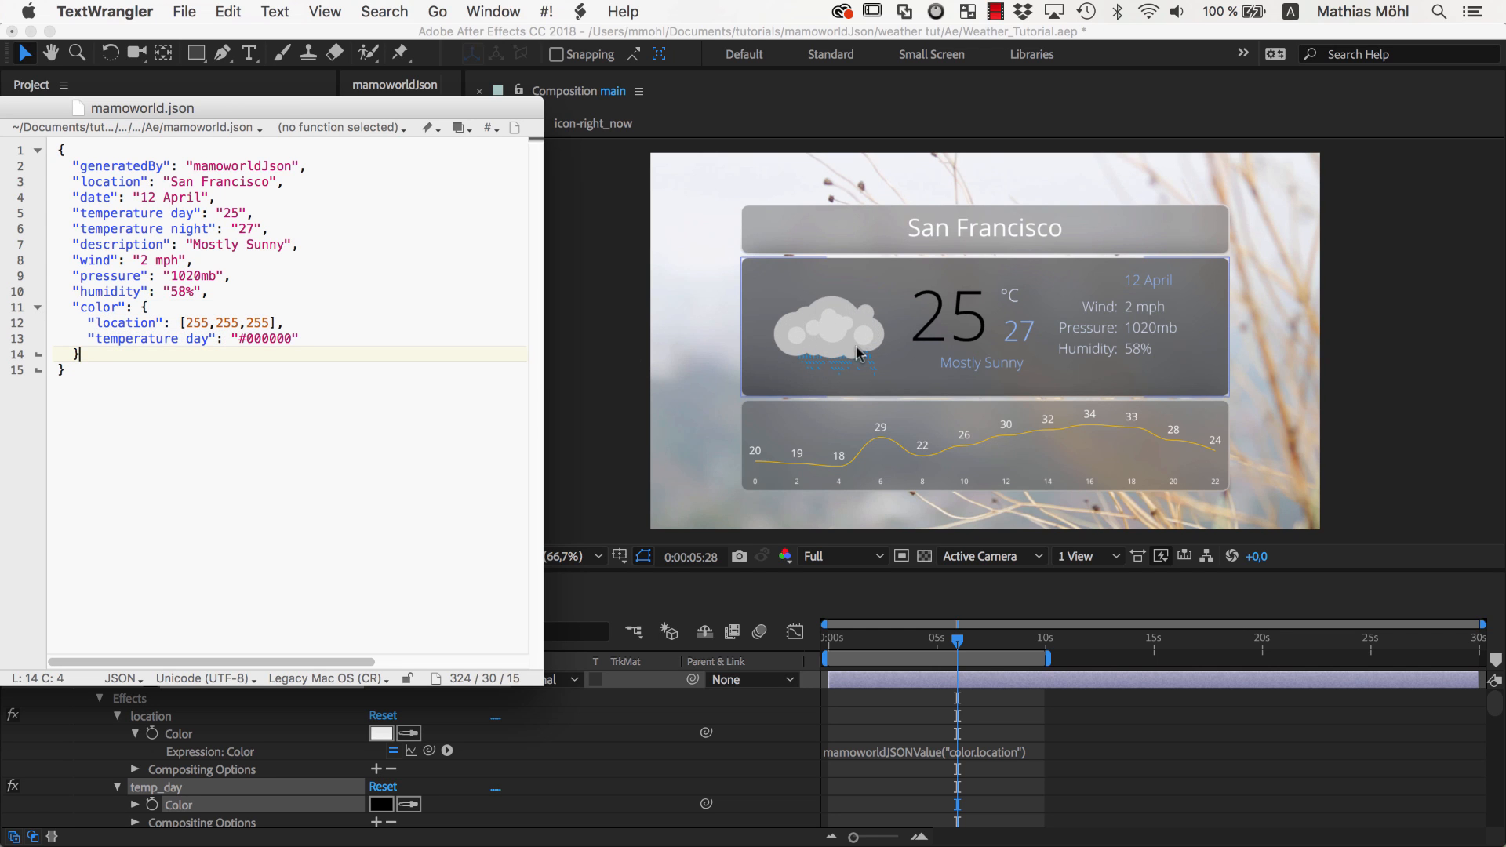
mouse_move(858, 343)
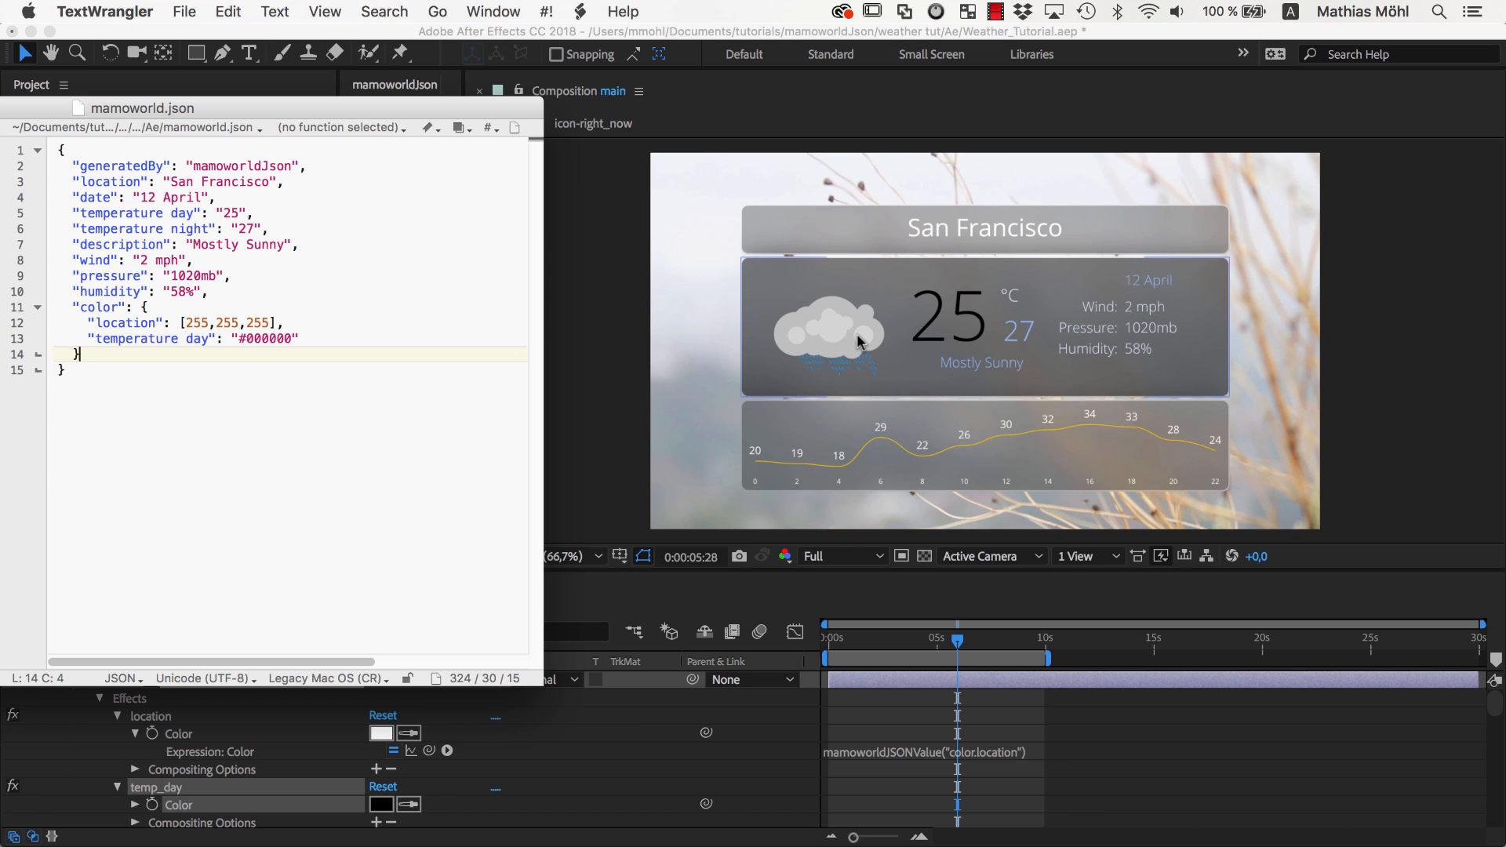